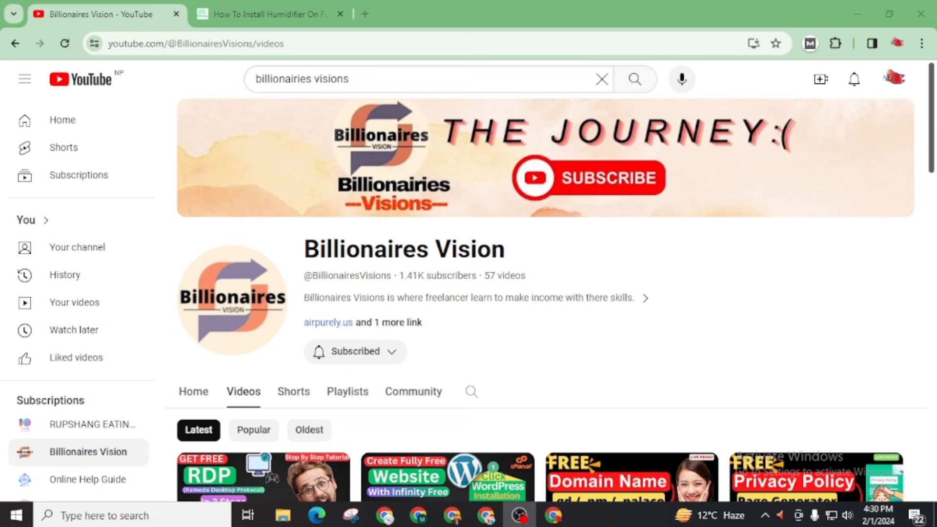
- Switch to the 'How To Install Humidifier On Furnace' article and scroll to the Increase Your RDP Limit infographic
{"action": "scroll", "scroll_direction": "down", "scroll_amount": 3}
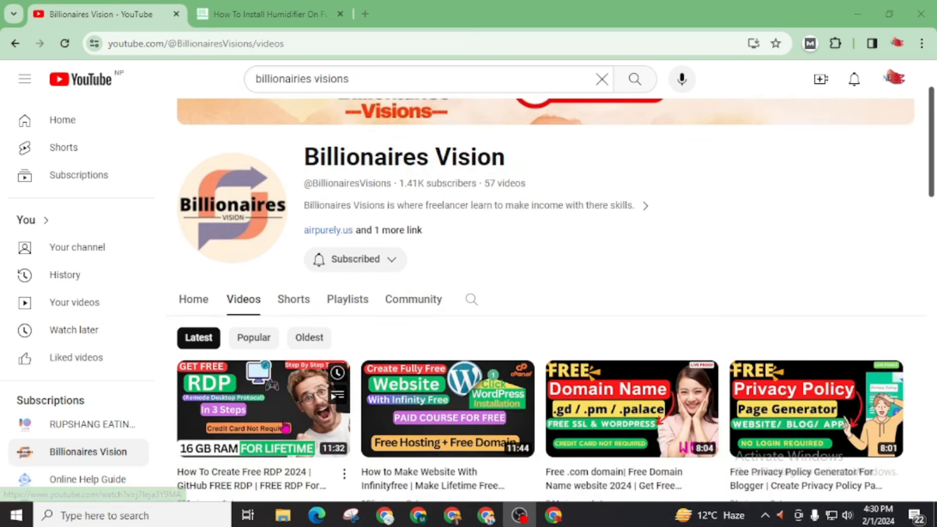
{"action": "scroll", "scroll_direction": "down", "scroll_amount": 3}
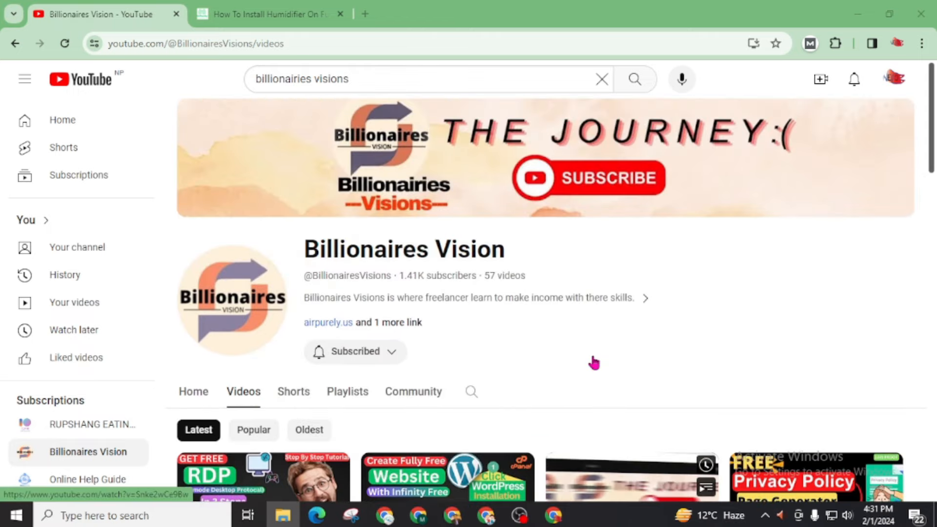
{"action": "left_click", "coordinate": [269, 14]}
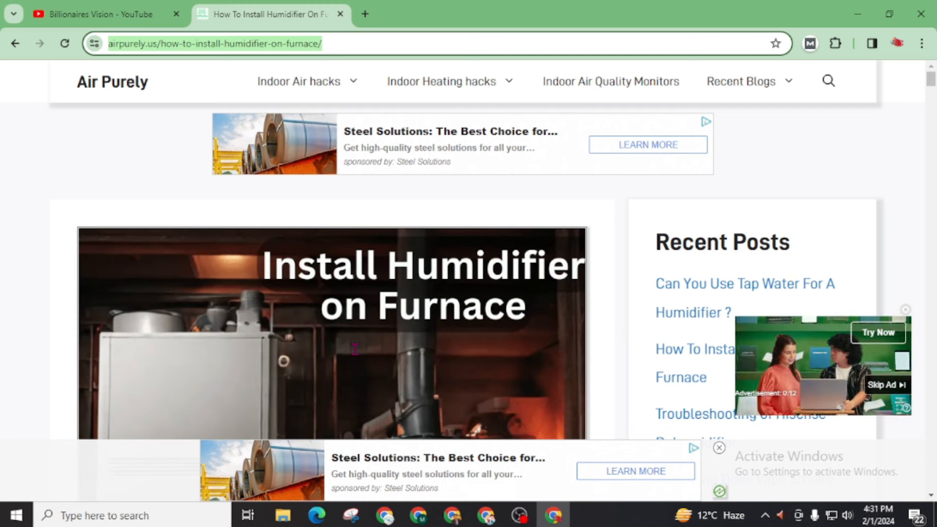
{"action": "scroll", "scroll_direction": "down", "scroll_amount": 3}
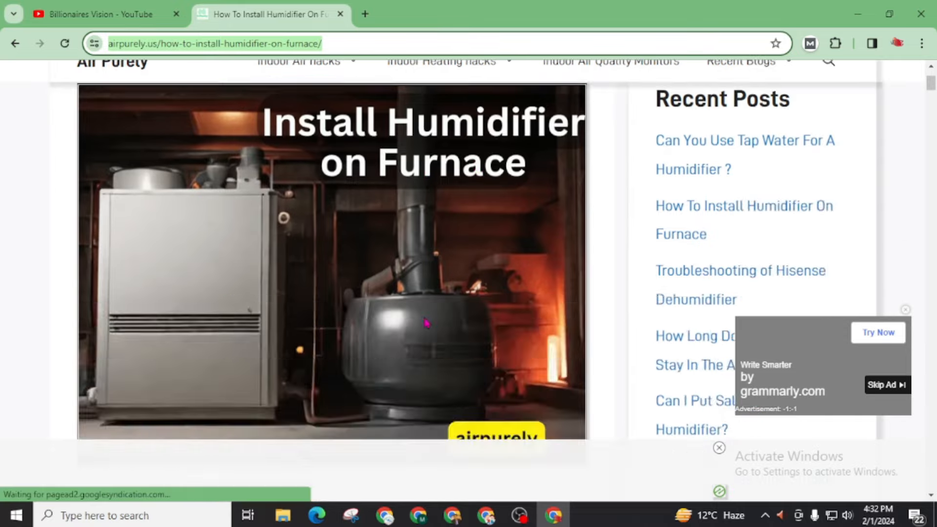
{"action": "scroll", "scroll_direction": "down", "scroll_amount": 3}
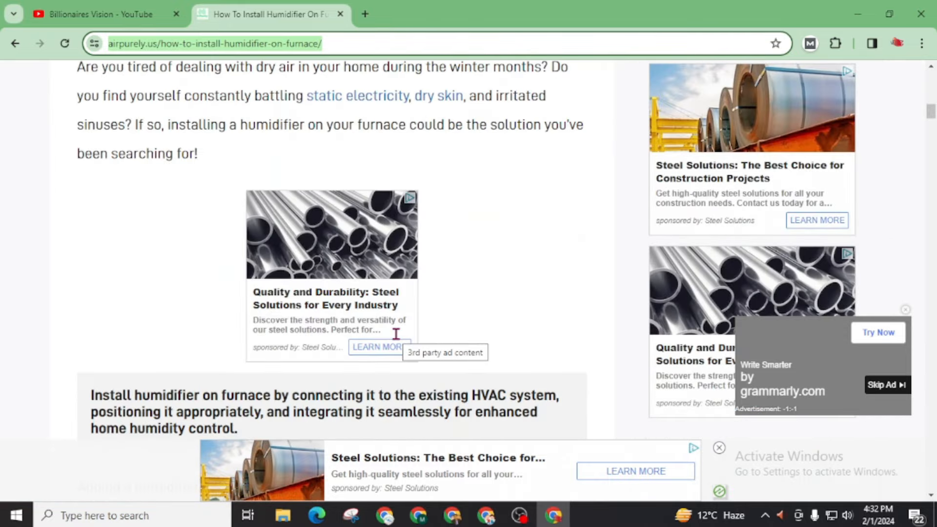
{"action": "scroll", "scroll_direction": "down", "scroll_amount": 3}
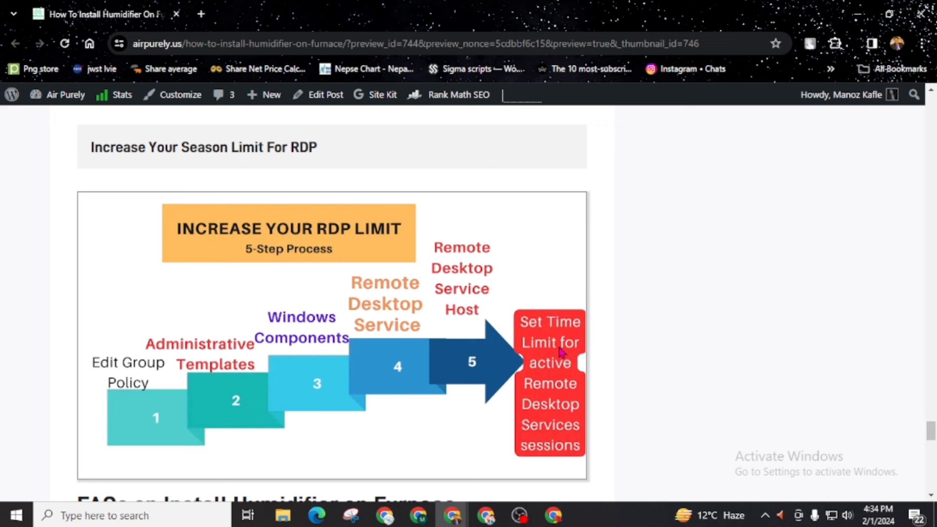
{"action": "mouse_move", "coordinate": [81, 381]}
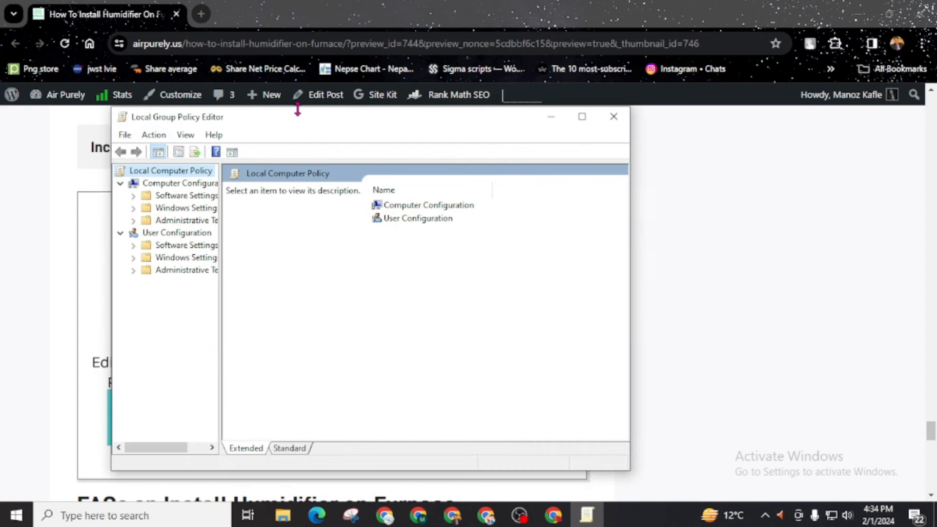
- Place the editor beside the article and expand Administrative Templates through Remote Desktop Services to Session Host
{"action": "left_click_drag", "start_coordinate": [299, 116], "coordinate": [534, 99]}
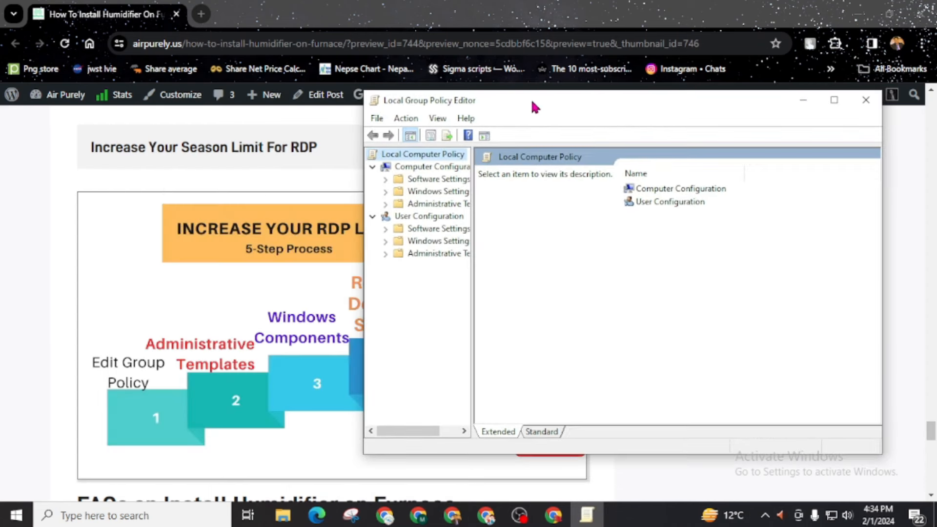
{"action": "mouse_move", "coordinate": [175, 354]}
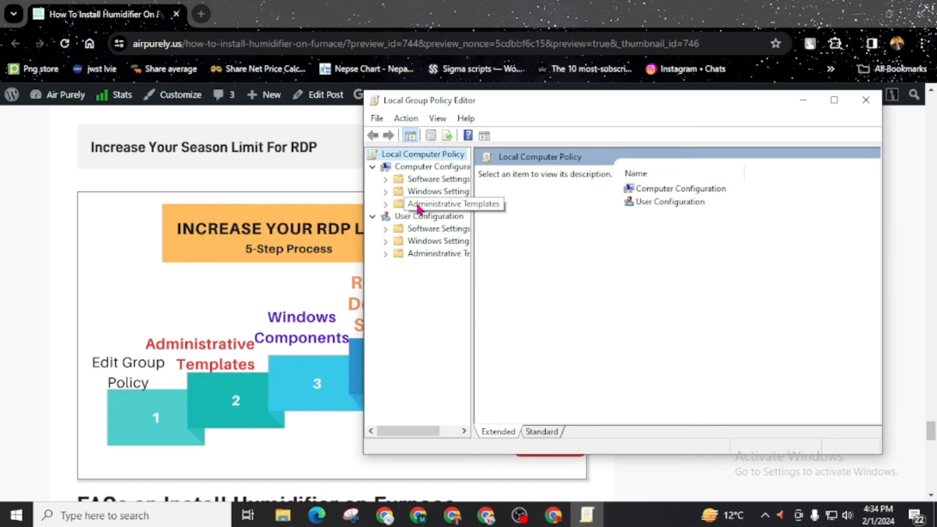
{"action": "mouse_move", "coordinate": [475, 214]}
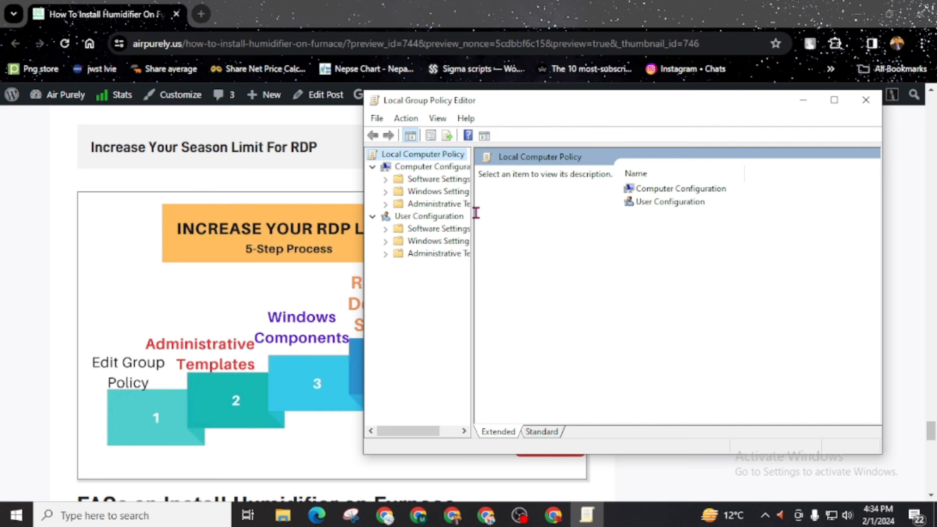
{"action": "mouse_move", "coordinate": [475, 215]}
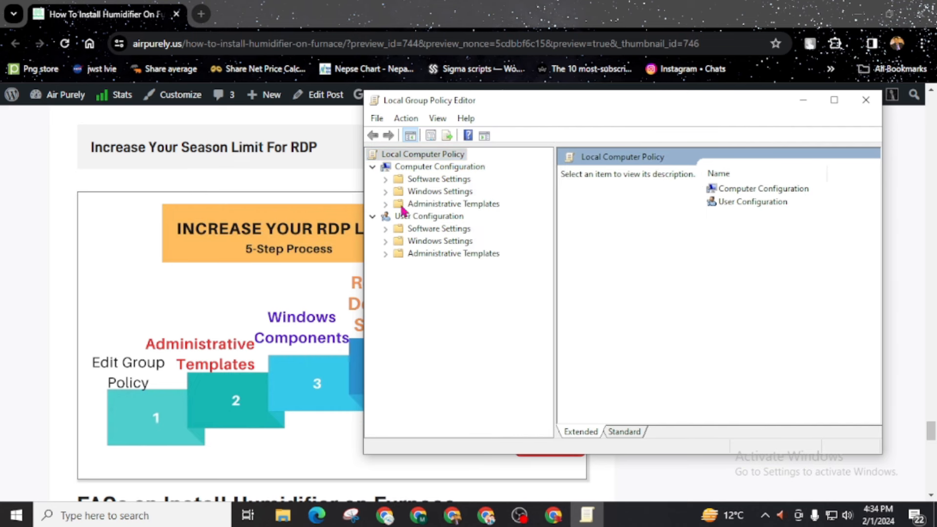
{"action": "left_click", "coordinate": [386, 204]}
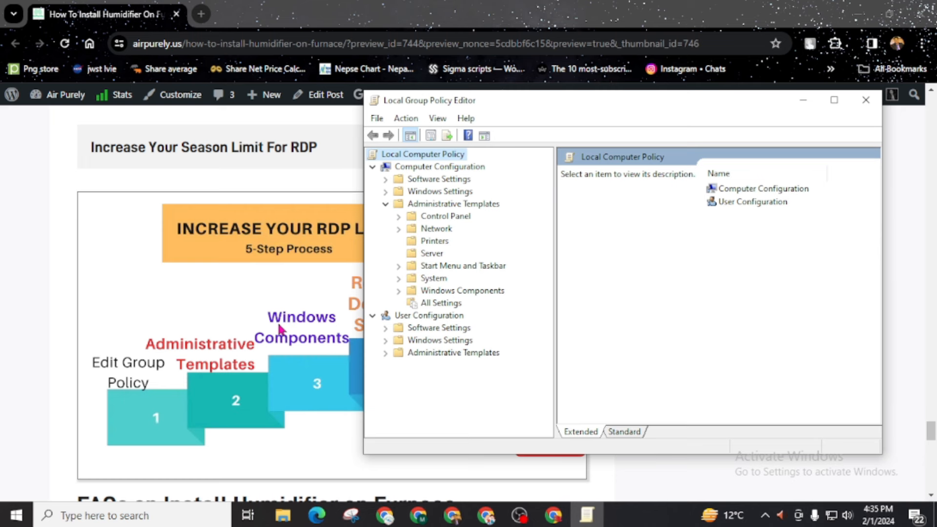
{"action": "mouse_move", "coordinate": [401, 296]}
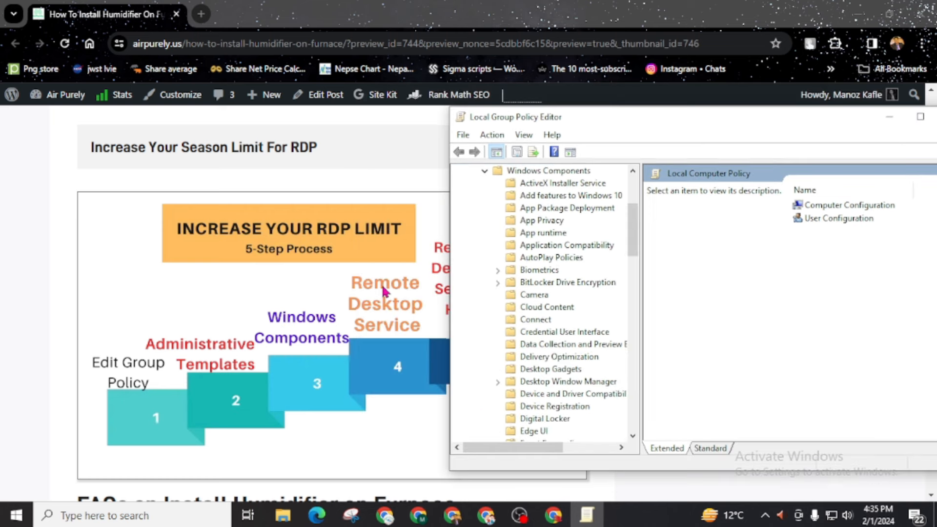
{"action": "mouse_move", "coordinate": [498, 309]}
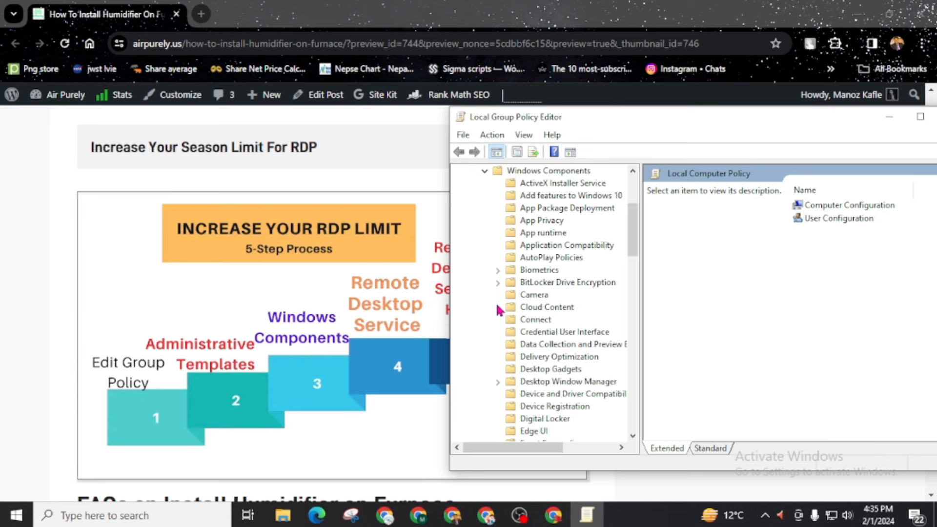
{"action": "scroll", "scroll_direction": "down", "scroll_amount": 3}
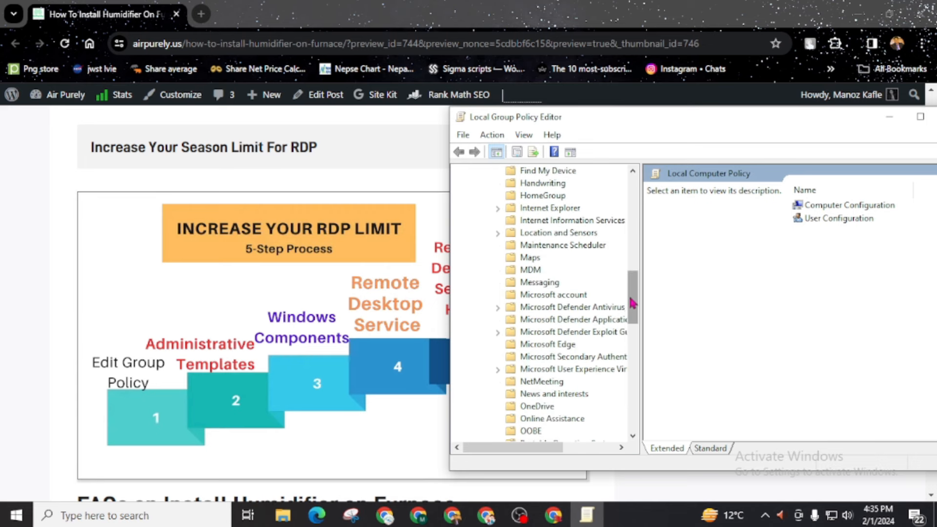
{"action": "scroll", "scroll_direction": "down", "scroll_amount": 3}
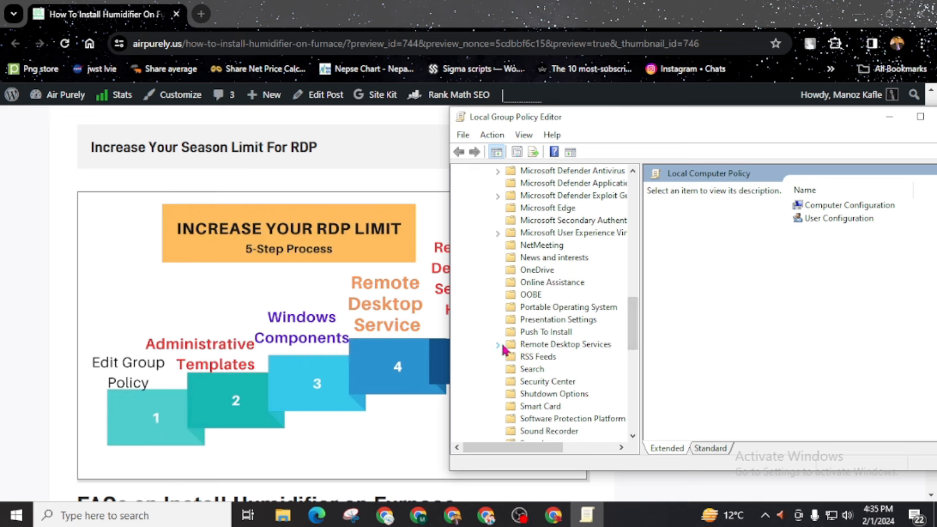
{"action": "left_click", "coordinate": [498, 345]}
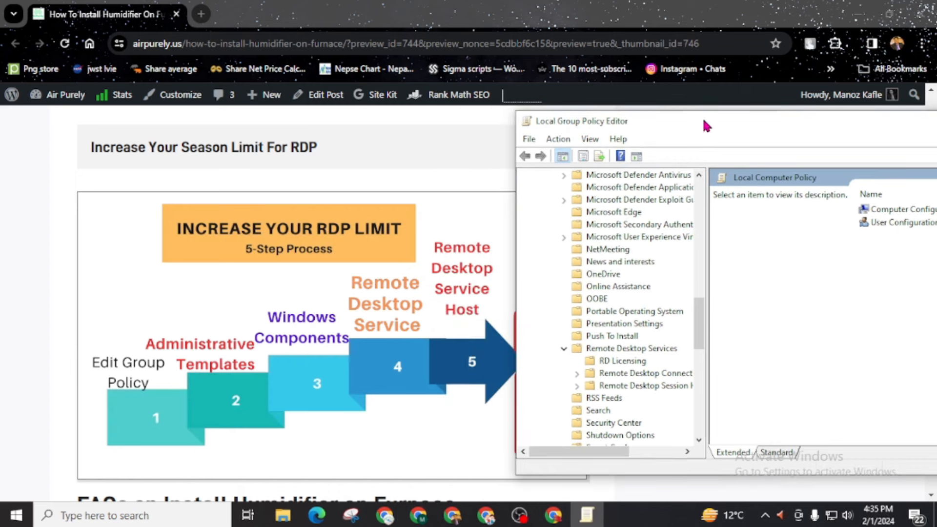
{"action": "mouse_move", "coordinate": [451, 284]}
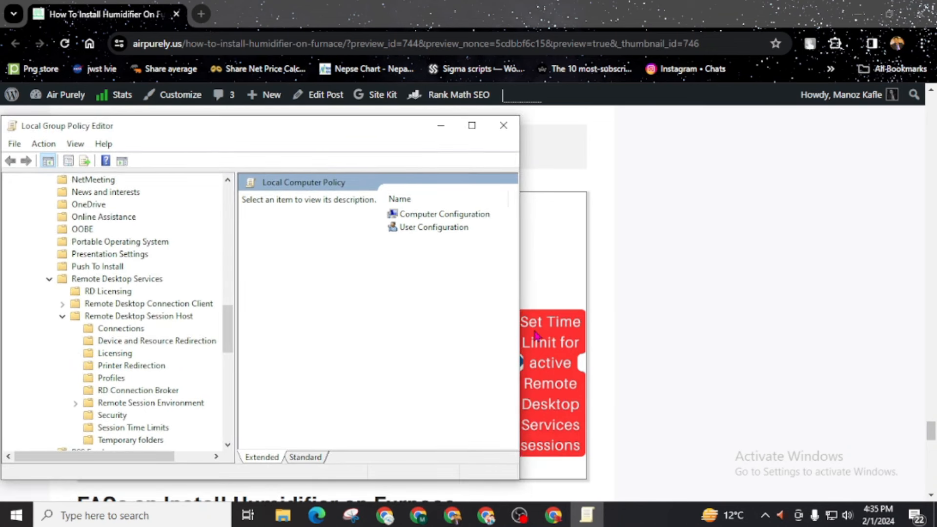
{"action": "mouse_move", "coordinate": [560, 380]}
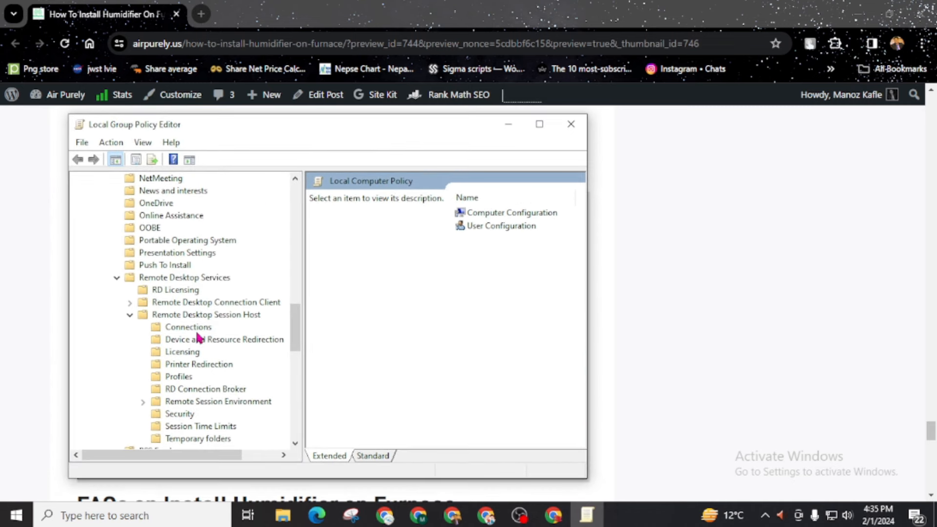
{"action": "scroll", "scroll_direction": "down", "scroll_amount": 3}
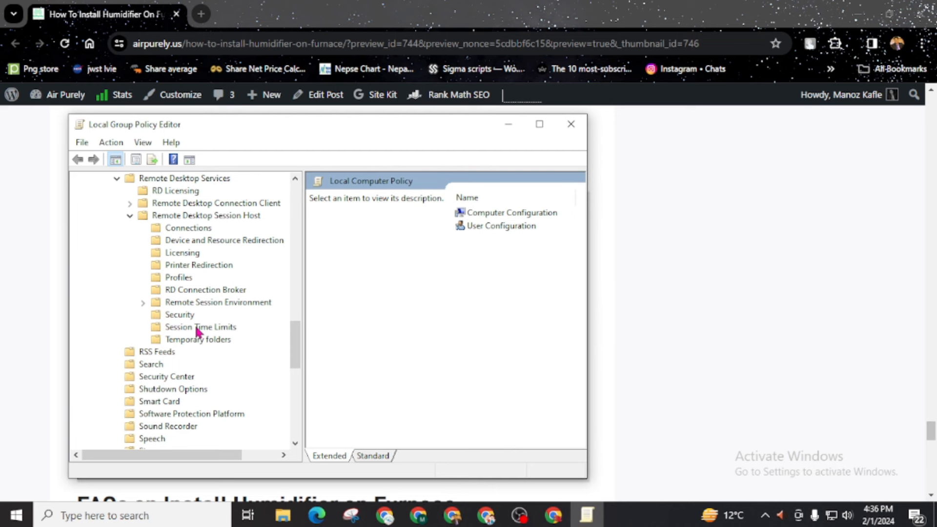
- Open Session Time Limits and select 'Set time limit for active Remote Desktop Services sessions'
{"action": "left_click", "coordinate": [200, 327]}
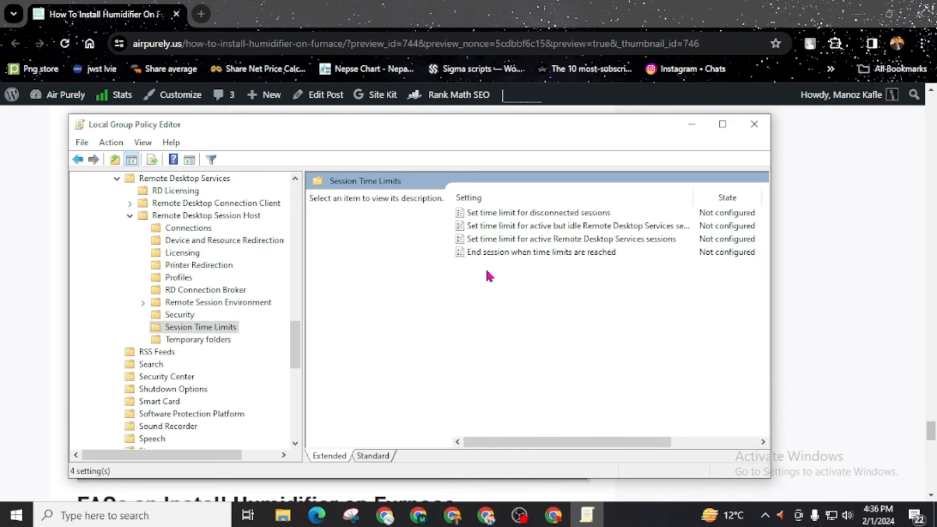
{"action": "mouse_move", "coordinate": [510, 221]}
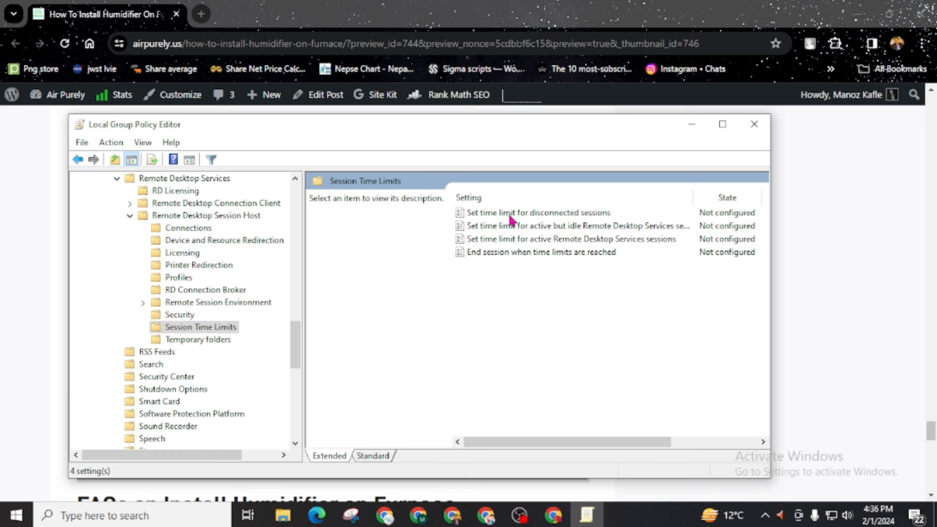
{"action": "mouse_move", "coordinate": [500, 245]}
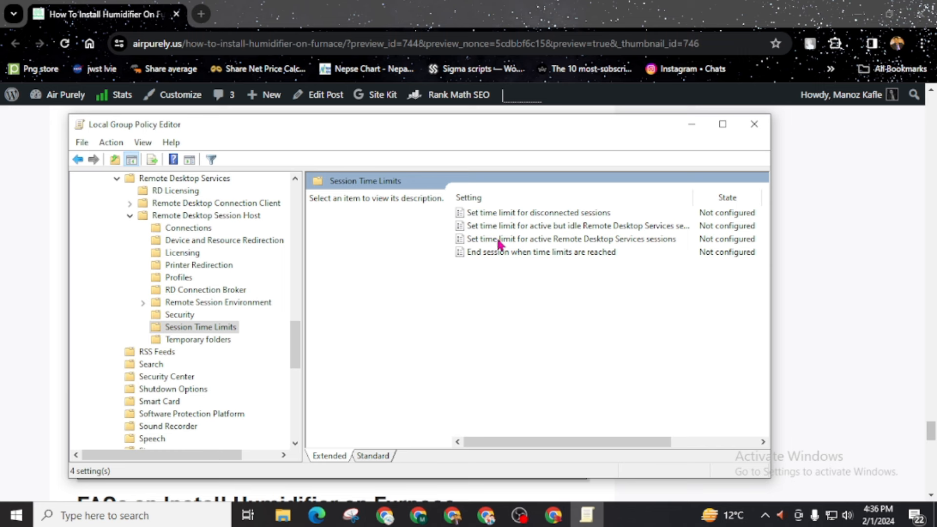
{"action": "left_click", "coordinate": [570, 238]}
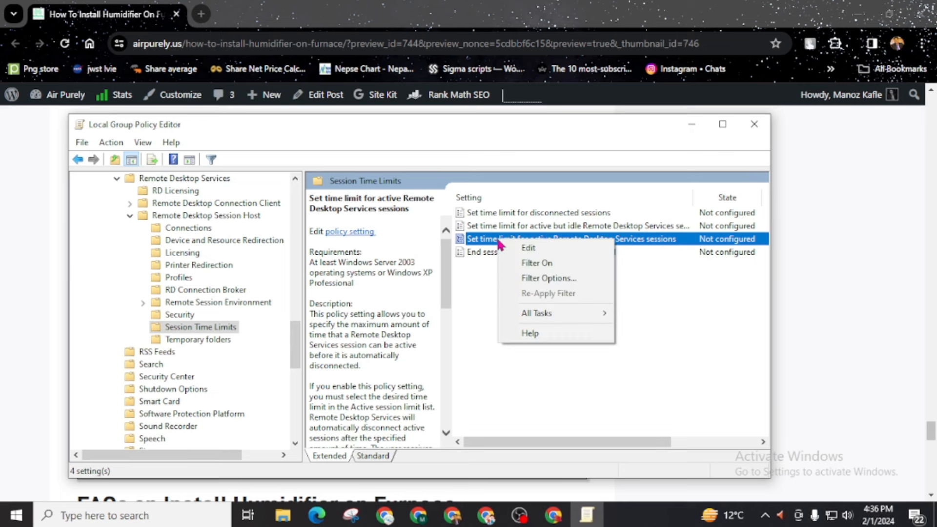
{"action": "mouse_move", "coordinate": [535, 247]}
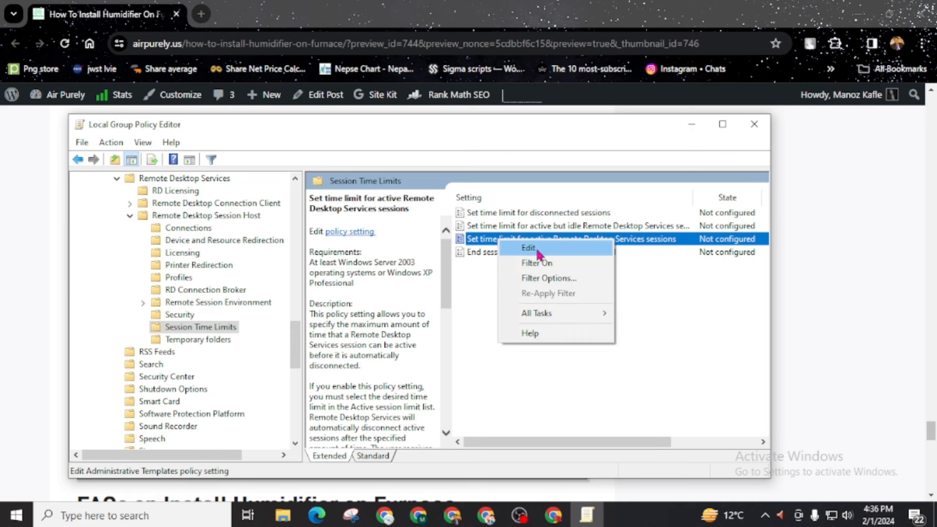
- Edit the active-session time limit policy: Enabled, Active session limit Never
{"action": "left_click", "coordinate": [528, 248]}
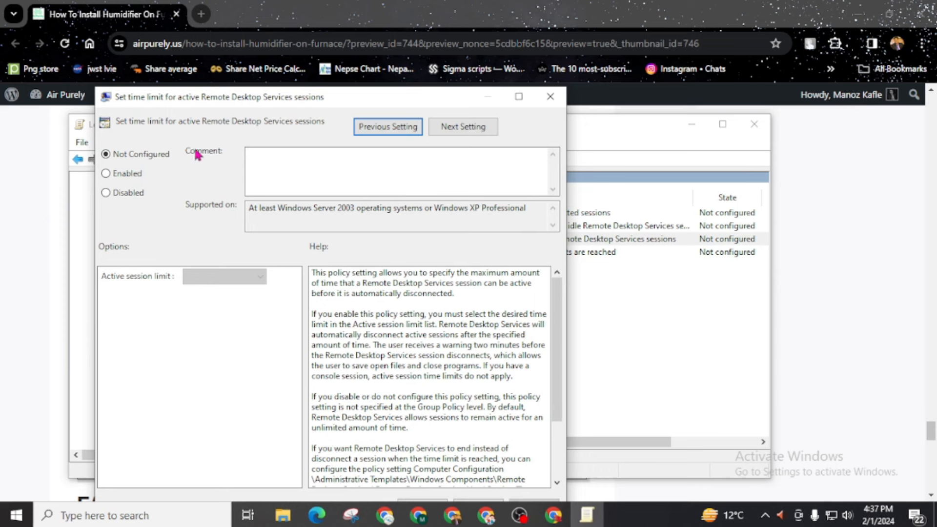
{"action": "left_click", "coordinate": [105, 173]}
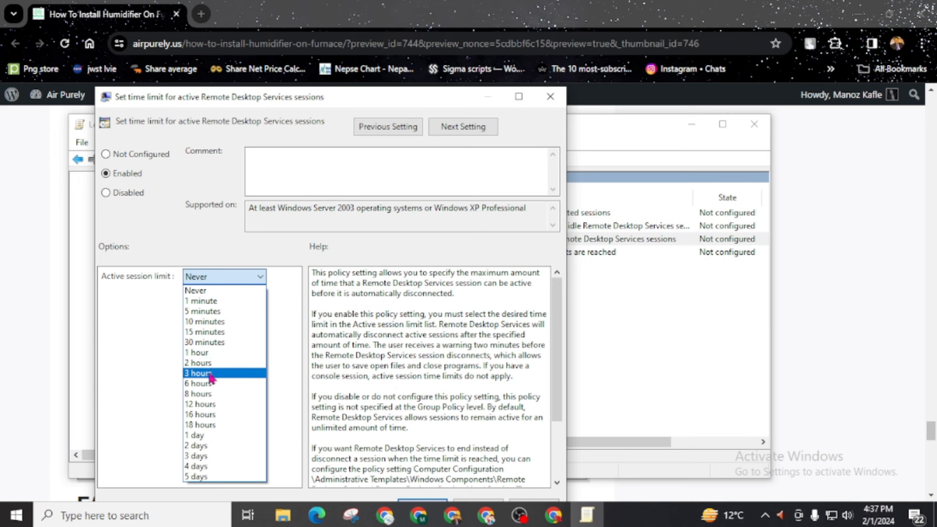
{"action": "mouse_move", "coordinate": [197, 434]}
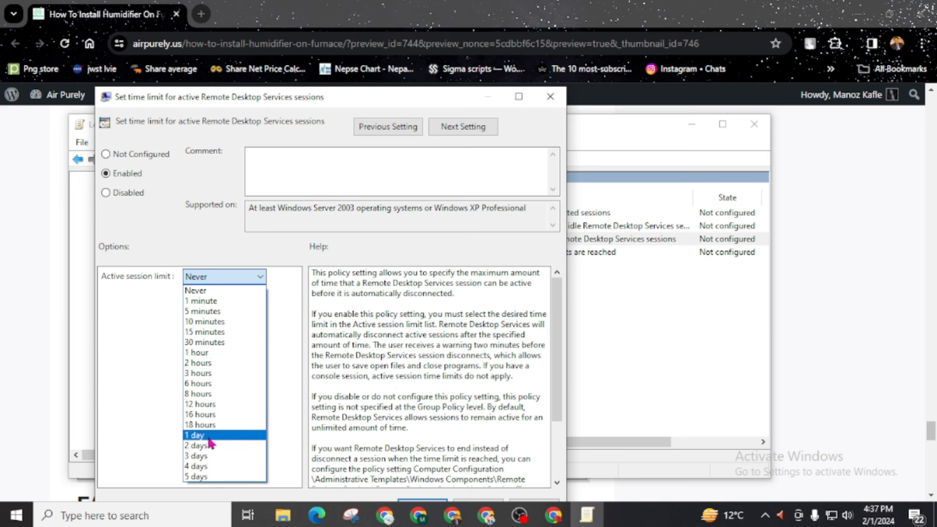
{"action": "mouse_move", "coordinate": [203, 290]}
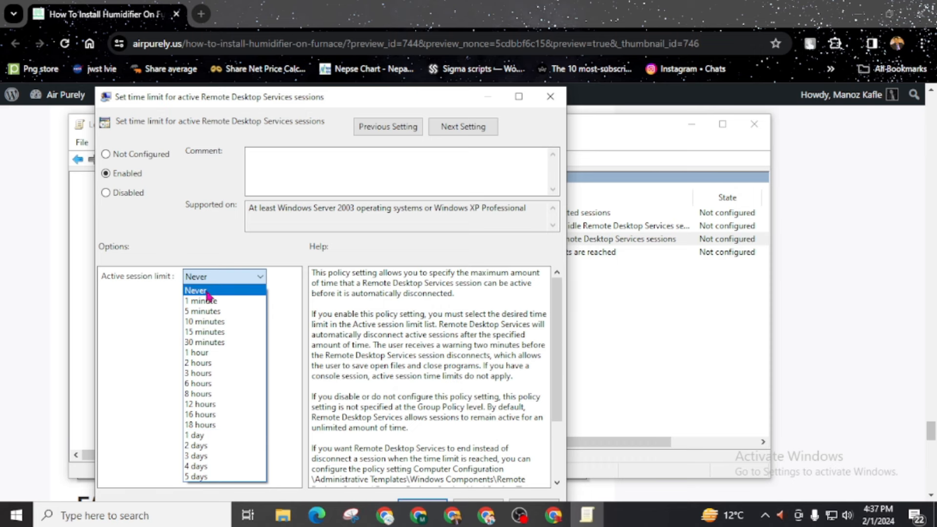
{"action": "left_click", "coordinate": [195, 290]}
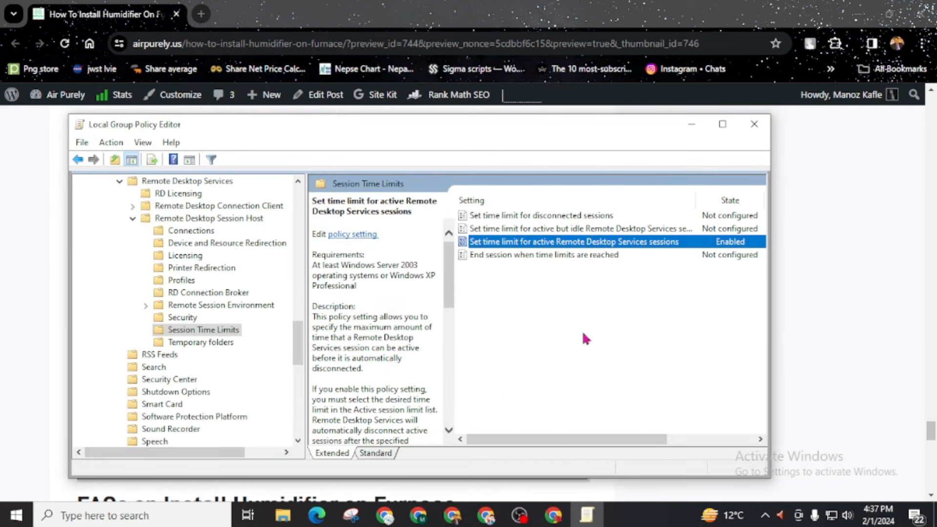
{"action": "mouse_move", "coordinate": [502, 218]}
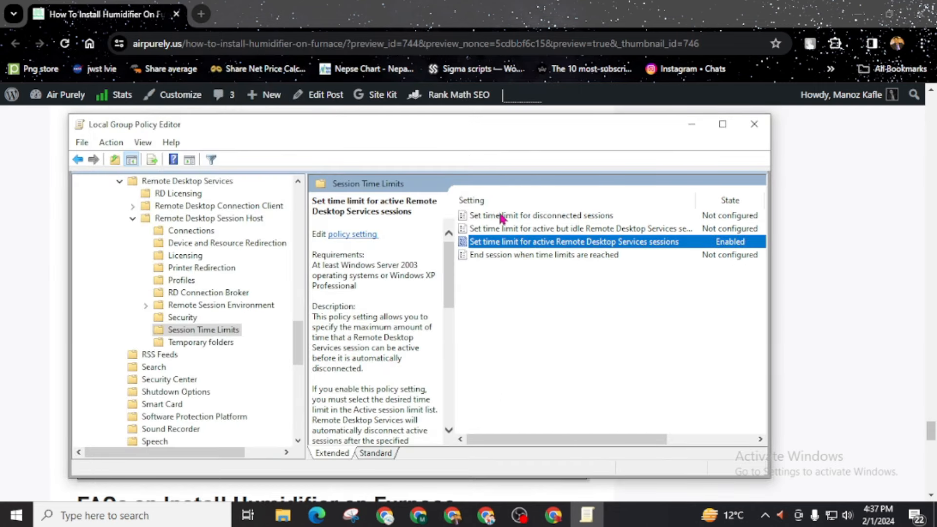
{"action": "mouse_move", "coordinate": [542, 367]}
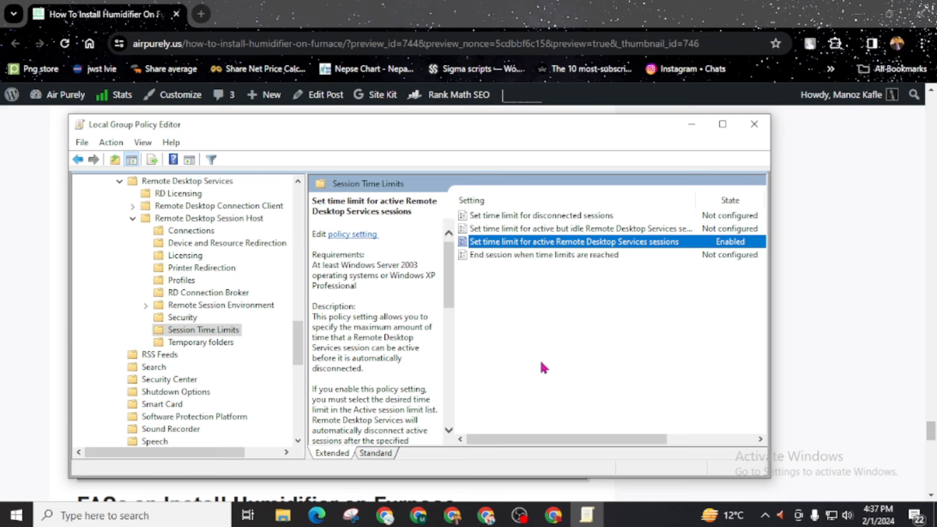
{"action": "mouse_move", "coordinate": [534, 215]}
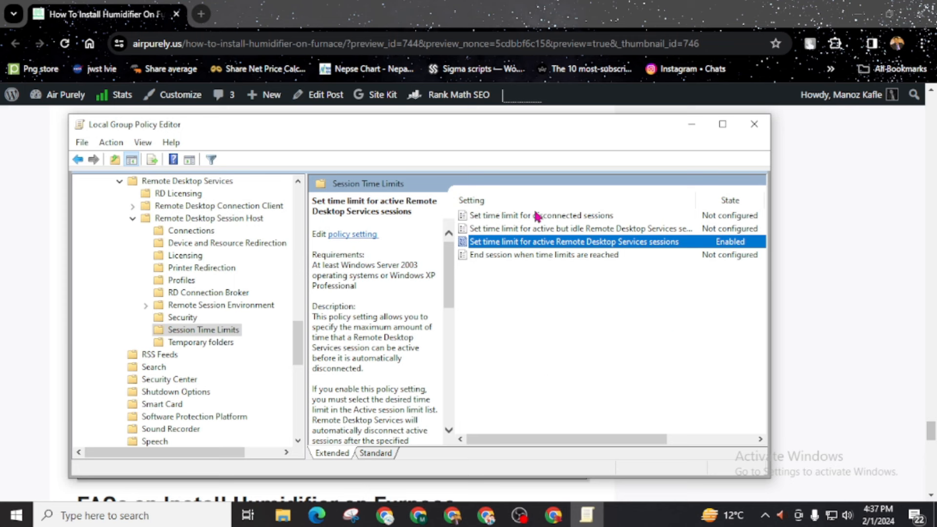
- Edit 'Set time limit for disconnected sessions' to Enabled with the limit Never, and confirm
{"action": "right_click", "coordinate": [537, 215]}
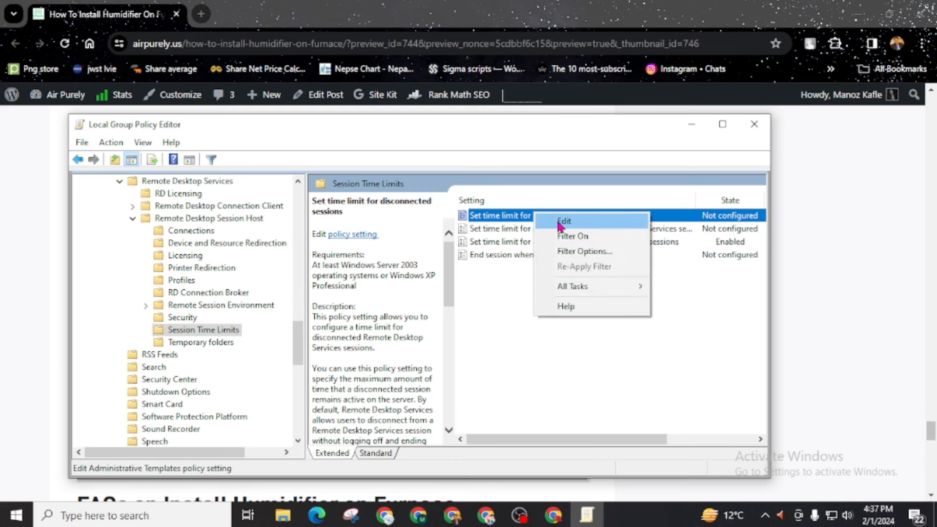
{"action": "left_click", "coordinate": [563, 221]}
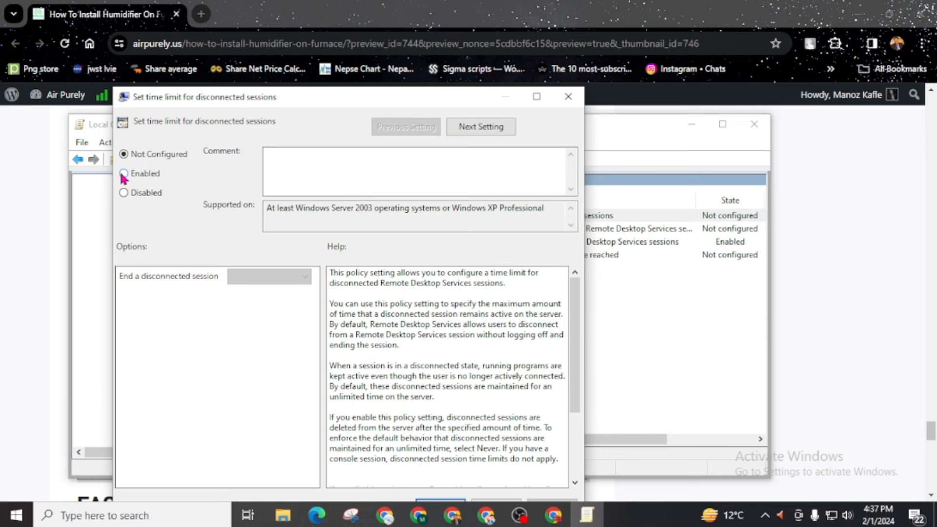
{"action": "left_click", "coordinate": [124, 173]}
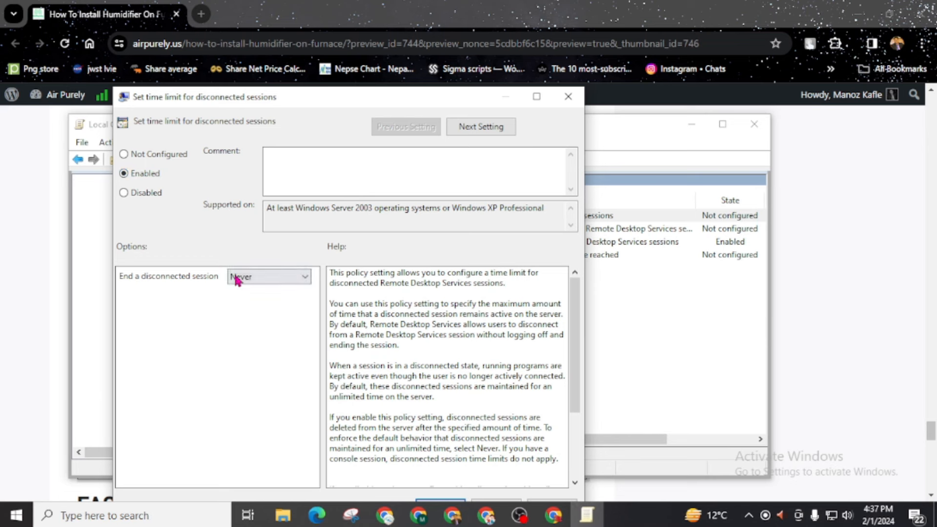
{"action": "mouse_move", "coordinate": [213, 291]}
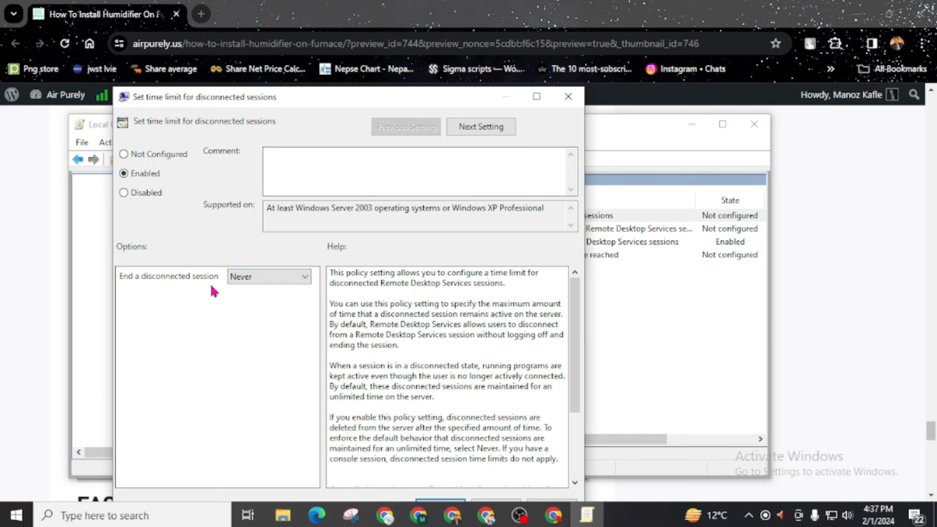
{"action": "left_click", "coordinate": [268, 276]}
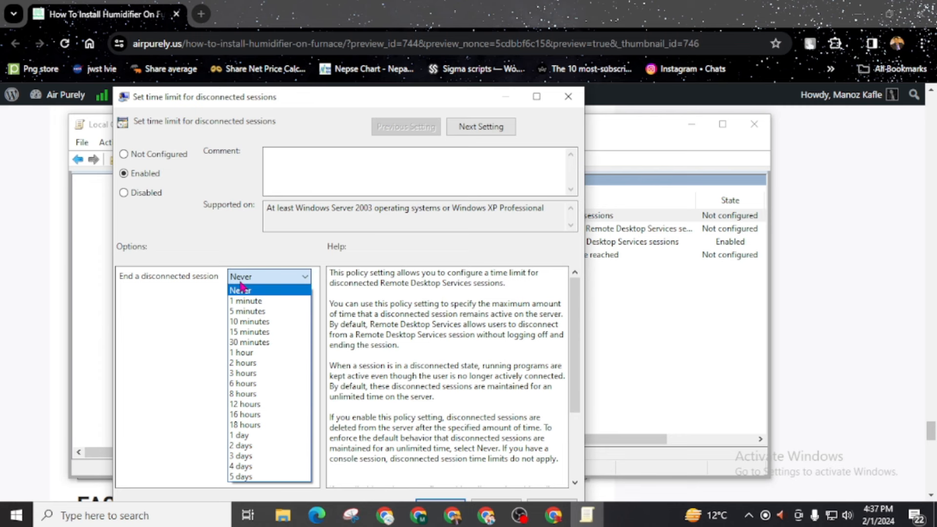
{"action": "left_click", "coordinate": [241, 276]}
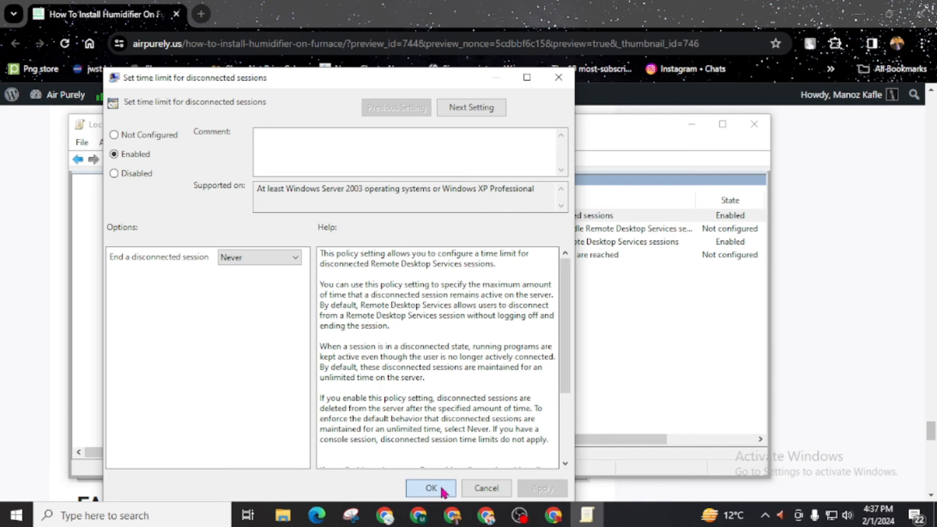
{"action": "left_click", "coordinate": [430, 488]}
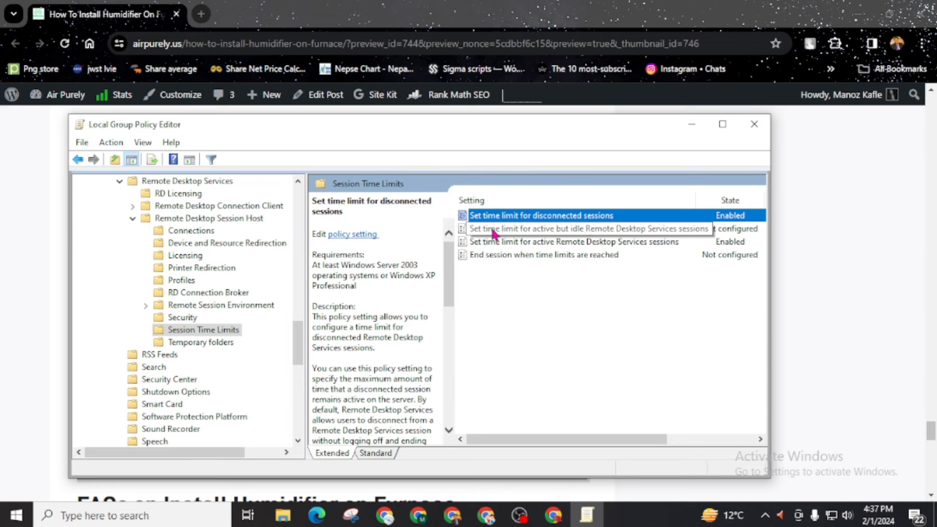
- Enable the idle-session time limit policy with the limit at Never
{"action": "double_click", "coordinate": [588, 228]}
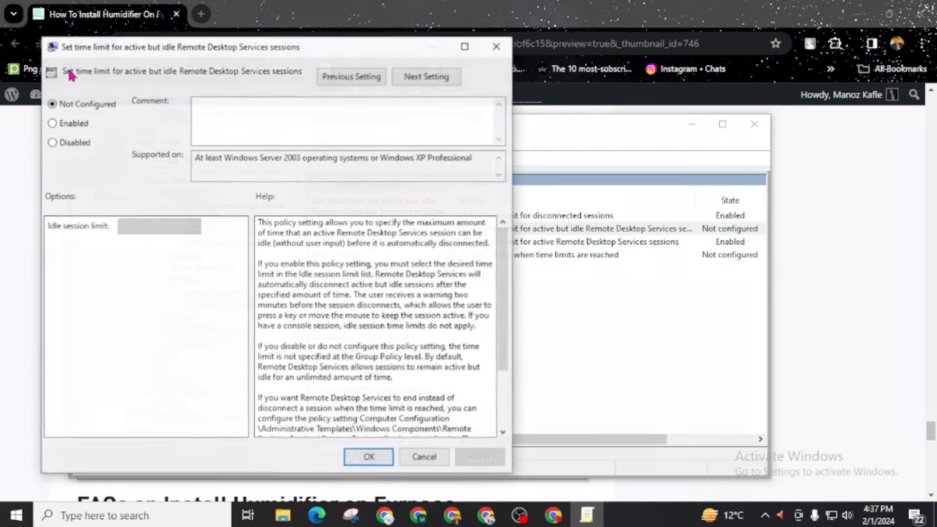
{"action": "left_click", "coordinate": [52, 123]}
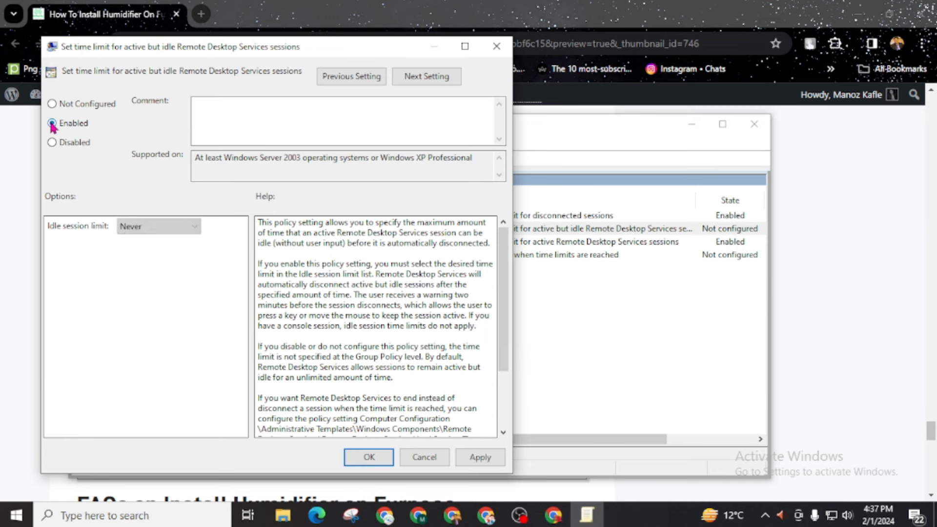
{"action": "left_click", "coordinate": [368, 458]}
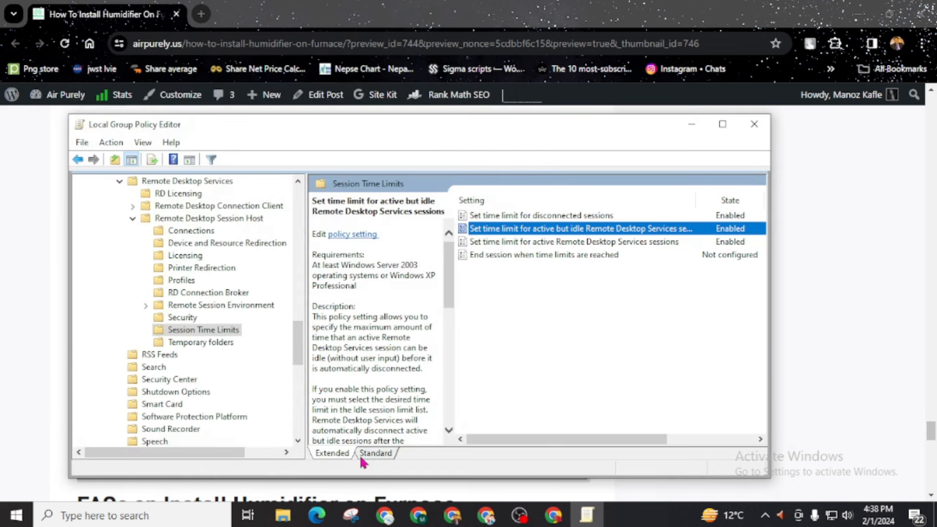
{"action": "mouse_move", "coordinate": [482, 270]}
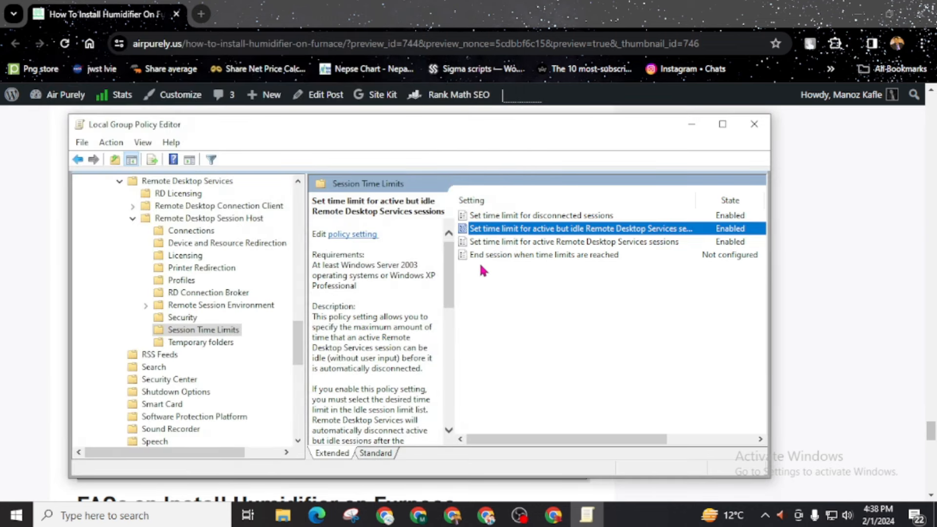
{"action": "mouse_move", "coordinate": [497, 264]}
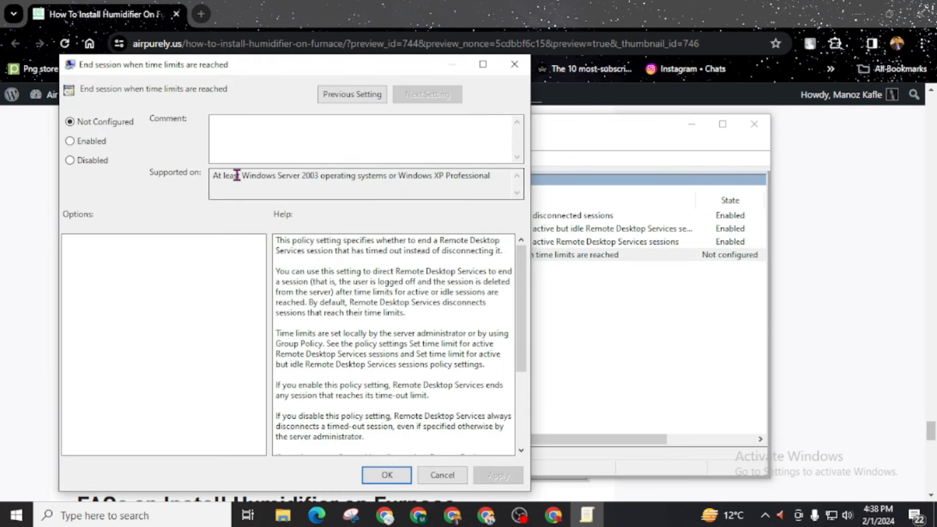
- Enable 'End session when time limits are reached' and close its settings
{"action": "left_click", "coordinate": [70, 141]}
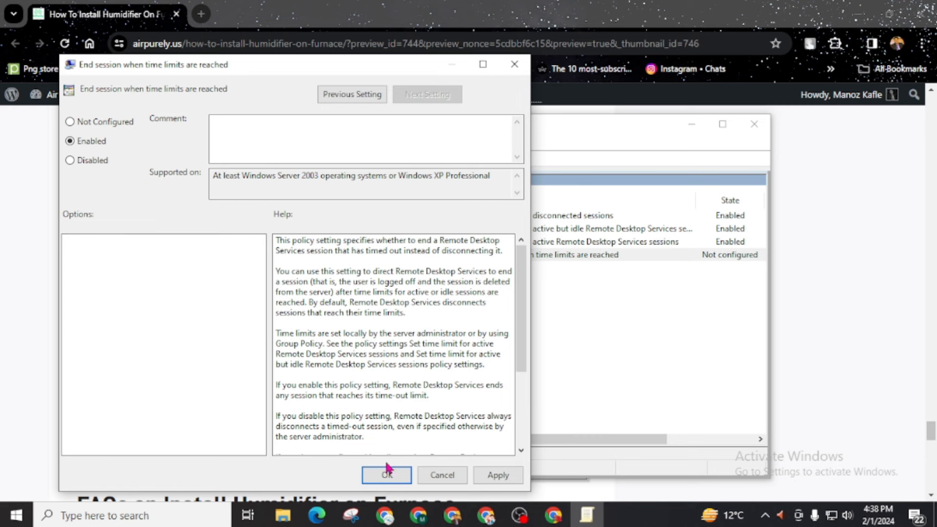
{"action": "left_click", "coordinate": [385, 475]}
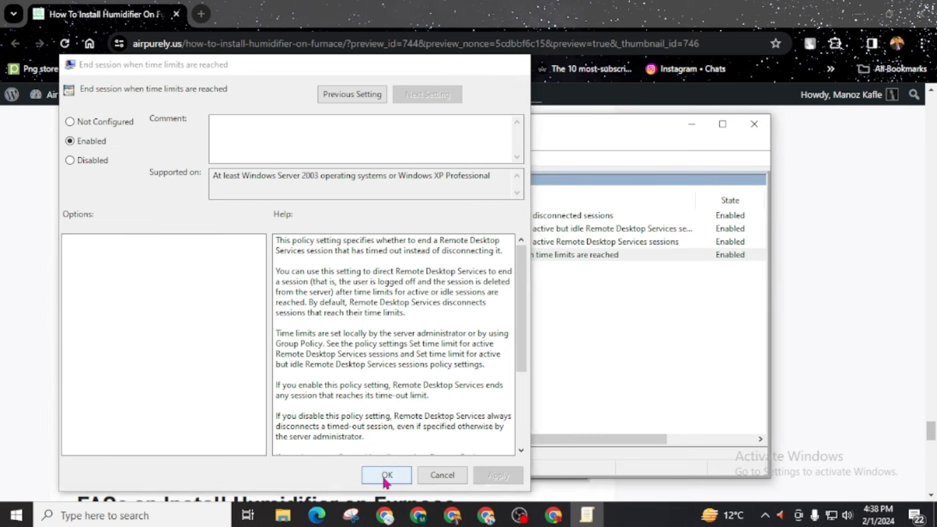
{"action": "left_click", "coordinate": [386, 475]}
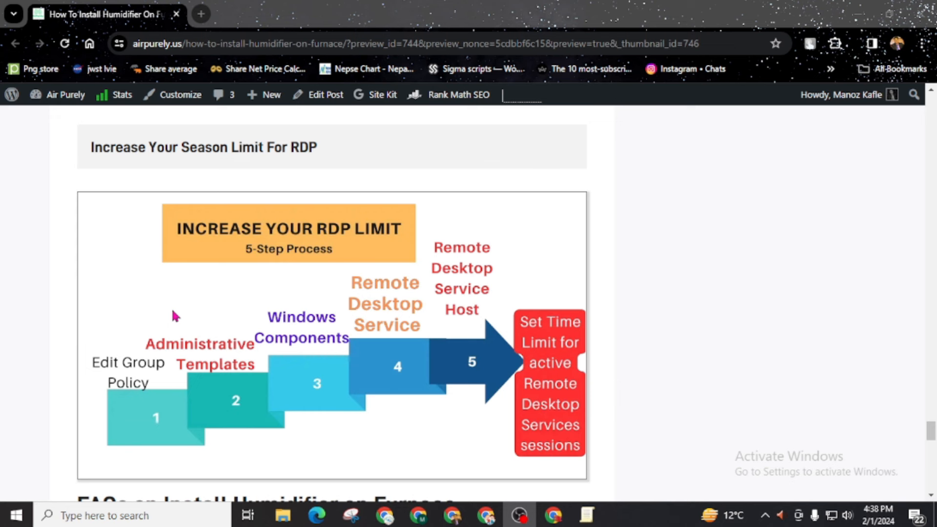
{"action": "mouse_move", "coordinate": [639, 386]}
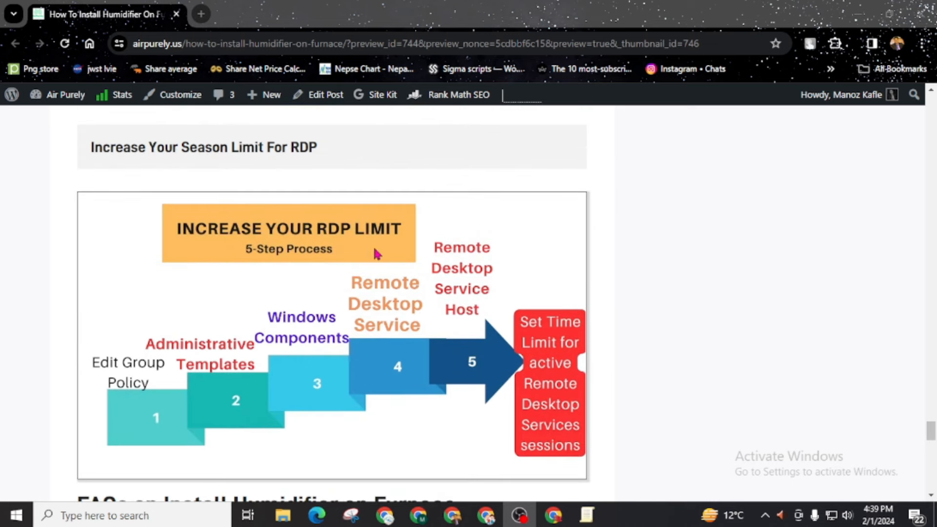
{"action": "mouse_move", "coordinate": [445, 275]}
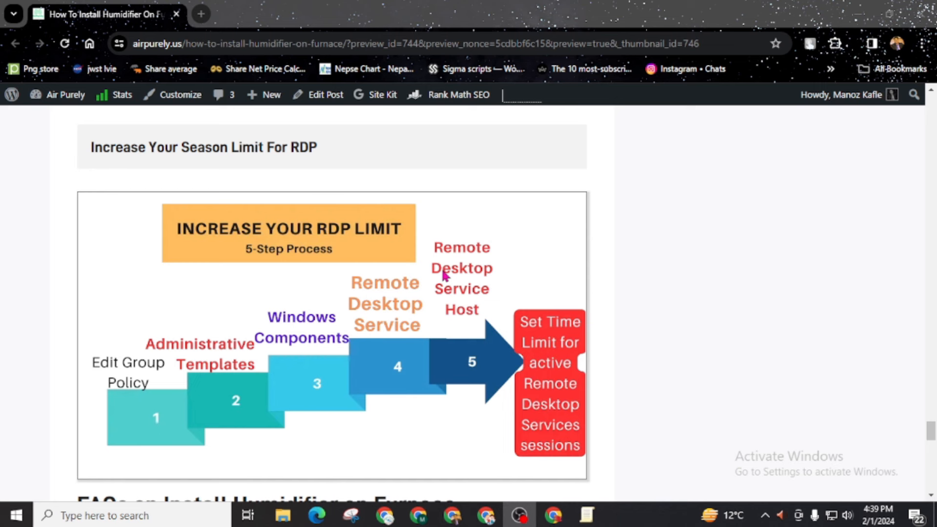
{"action": "mouse_move", "coordinate": [418, 286]}
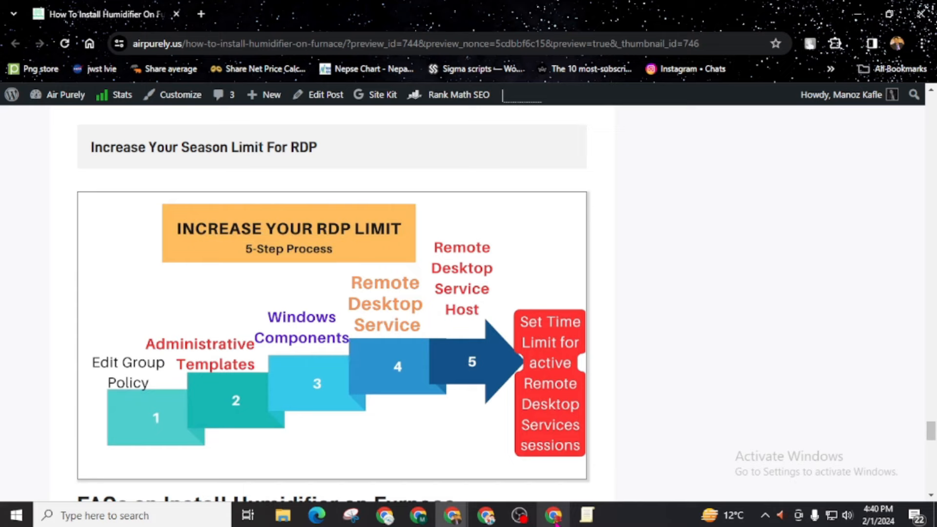
{"action": "mouse_move", "coordinate": [513, 309]}
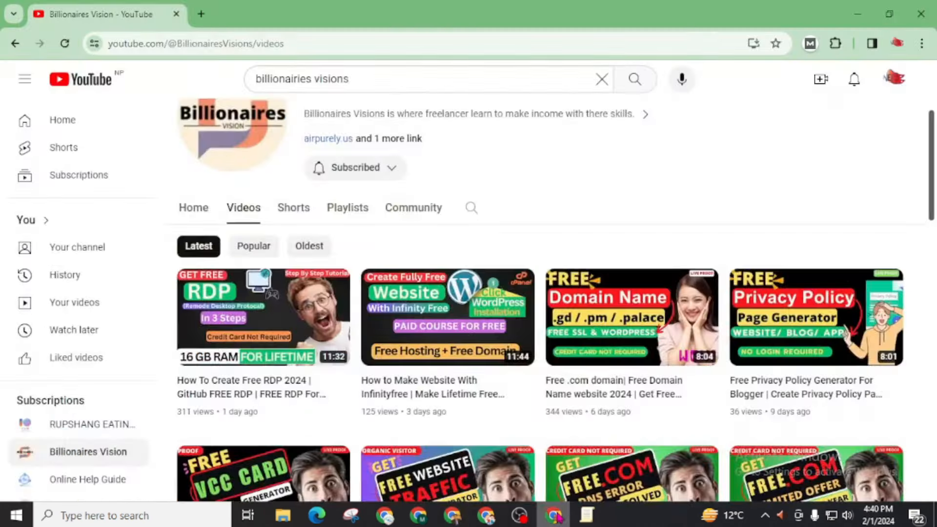
{"action": "mouse_move", "coordinate": [678, 237]}
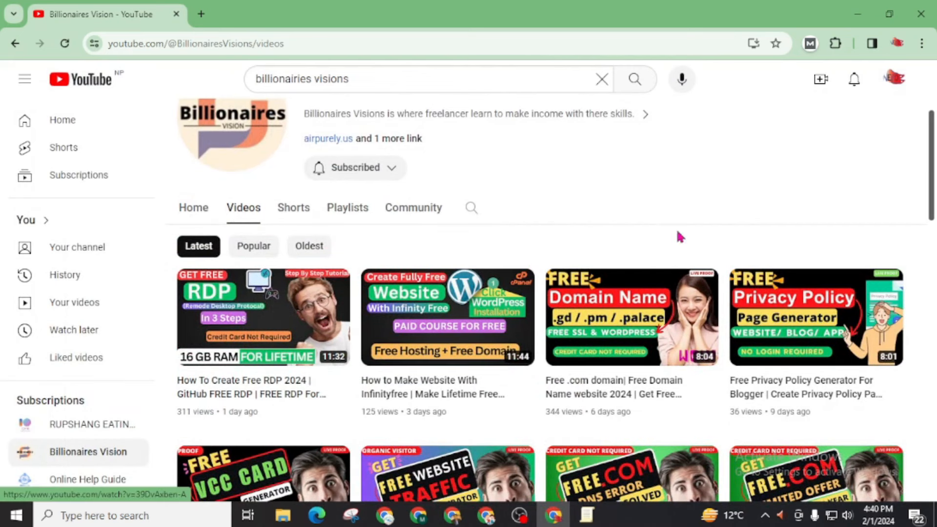
{"action": "mouse_move", "coordinate": [771, 189]}
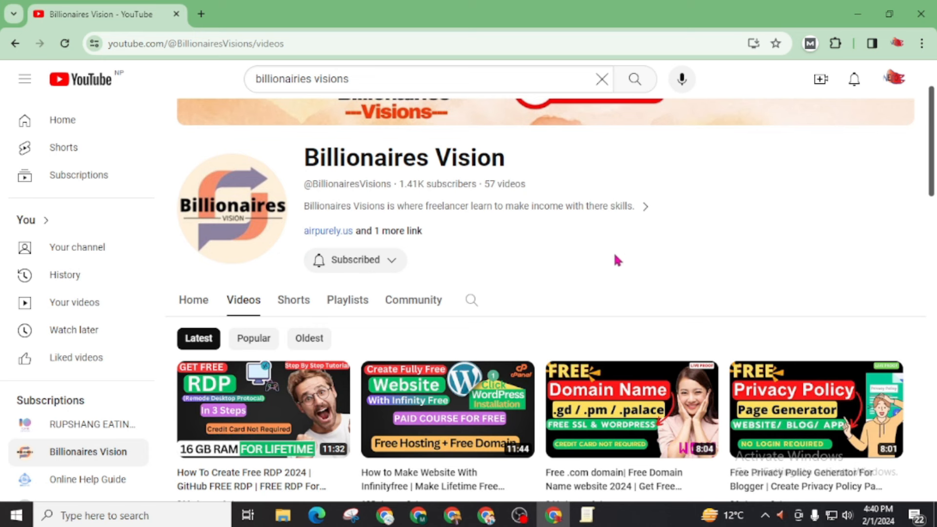
{"action": "mouse_move", "coordinate": [648, 237]}
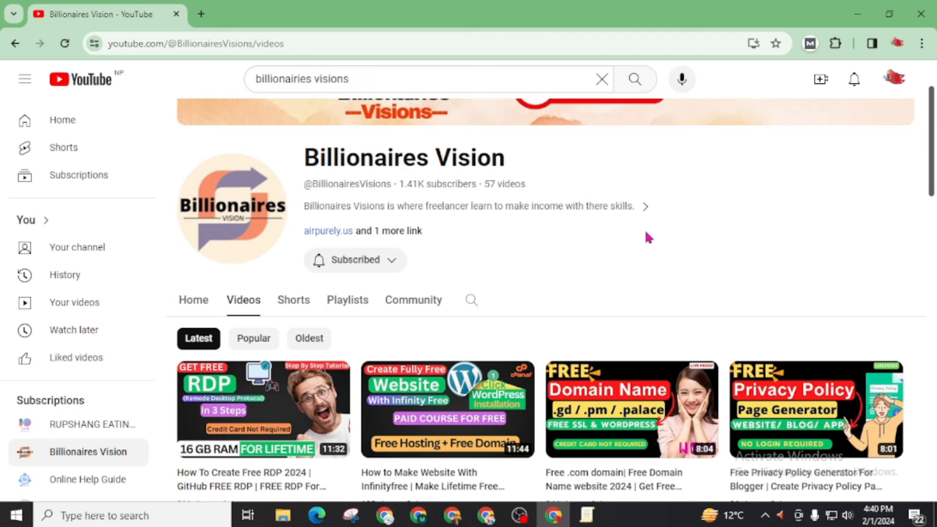
{"action": "mouse_move", "coordinate": [322, 248]}
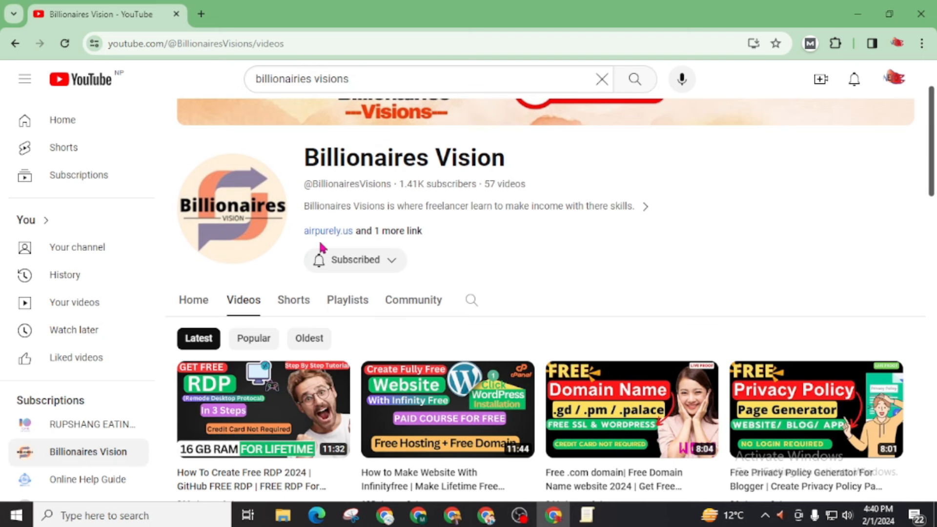
{"action": "mouse_move", "coordinate": [478, 241]}
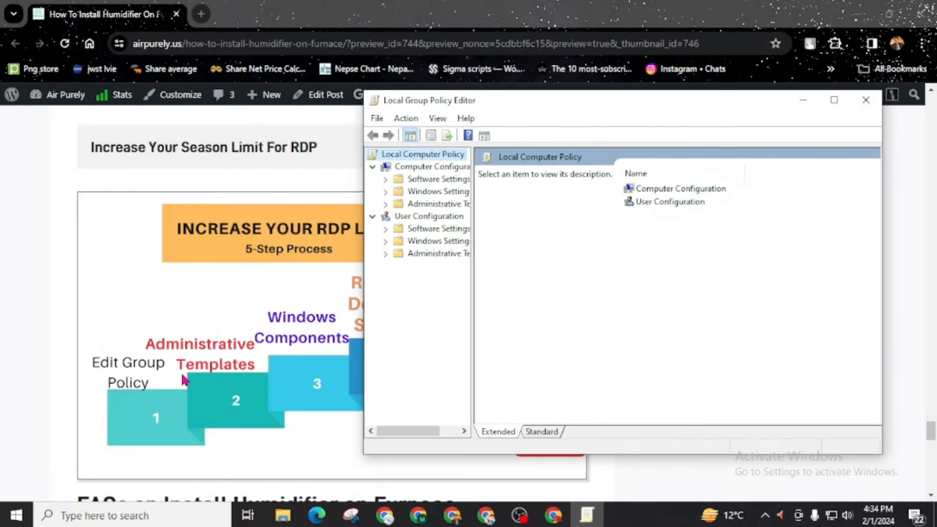
{"action": "mouse_move", "coordinate": [472, 215]}
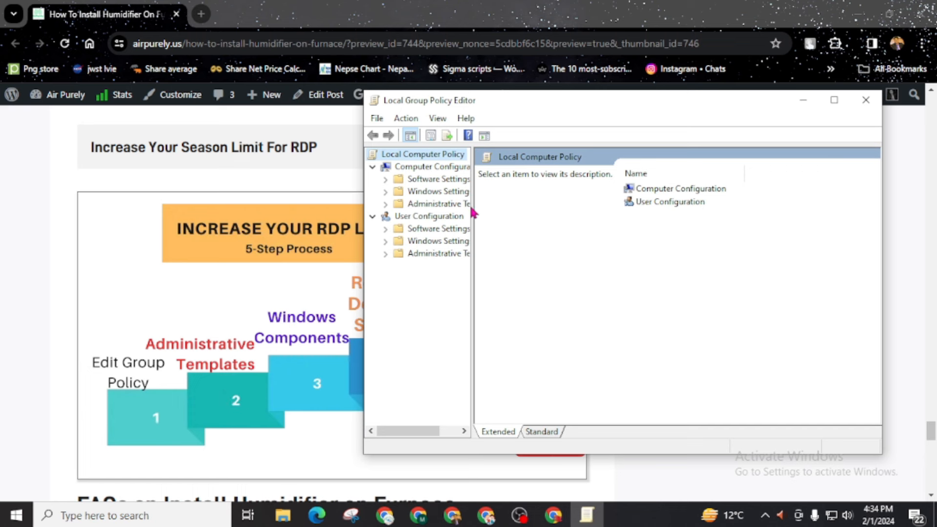
- Expand Administrative Templates down to Remote Desktop Session Host and open Session Time Limits
{"action": "left_click", "coordinate": [386, 204]}
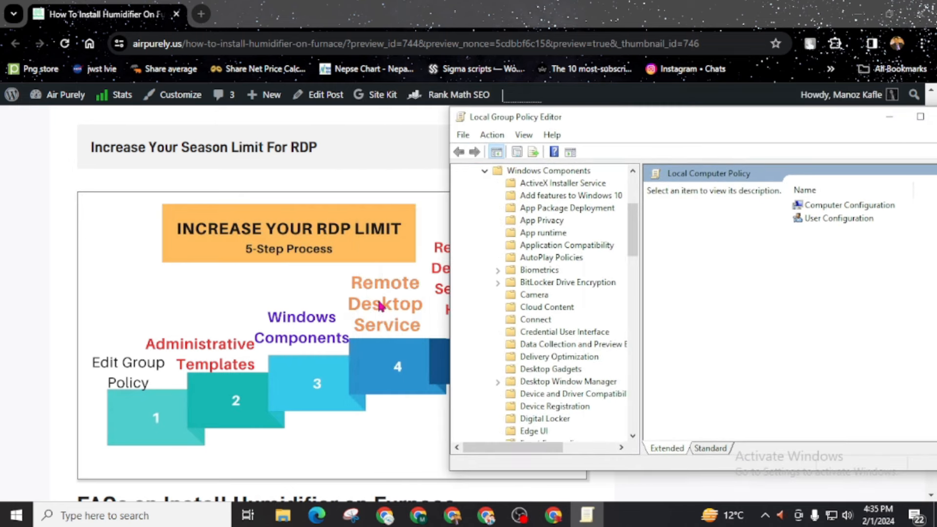
{"action": "scroll", "scroll_direction": "down", "scroll_amount": 3}
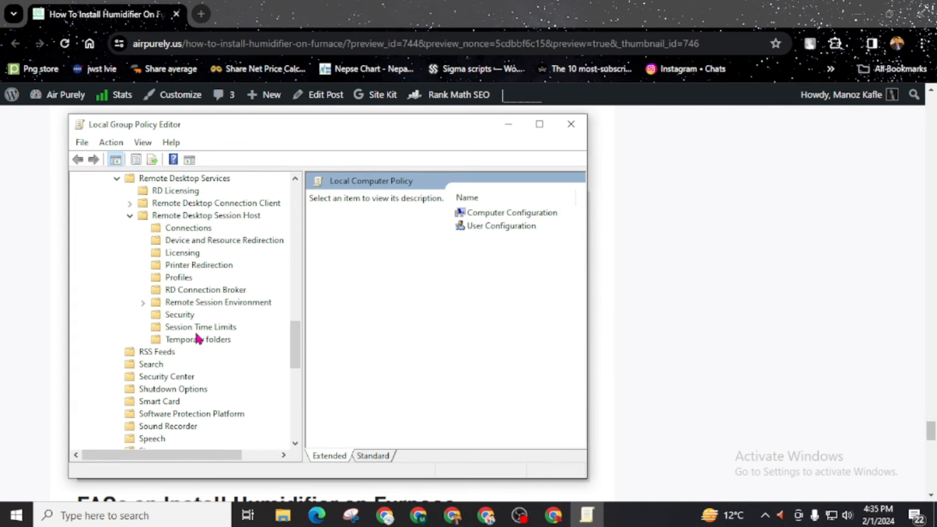
{"action": "mouse_move", "coordinate": [199, 331]}
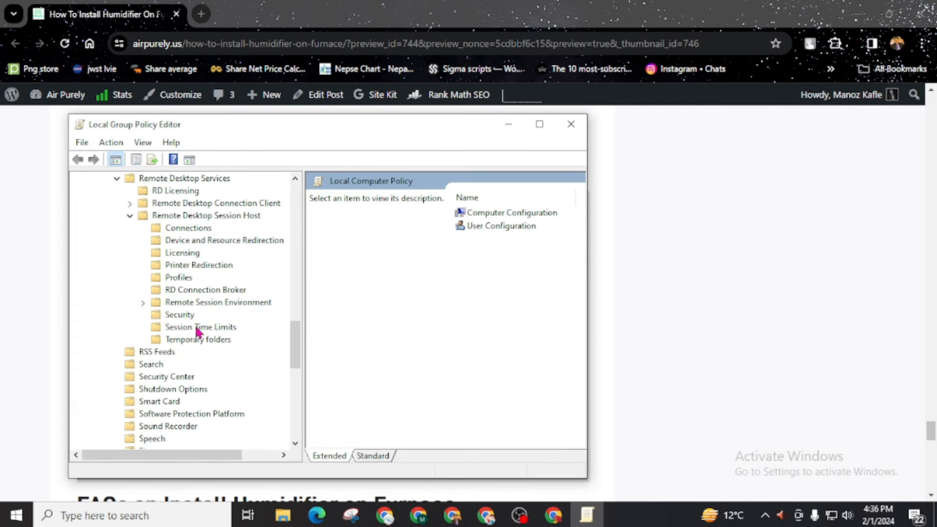
{"action": "left_click", "coordinate": [200, 327]}
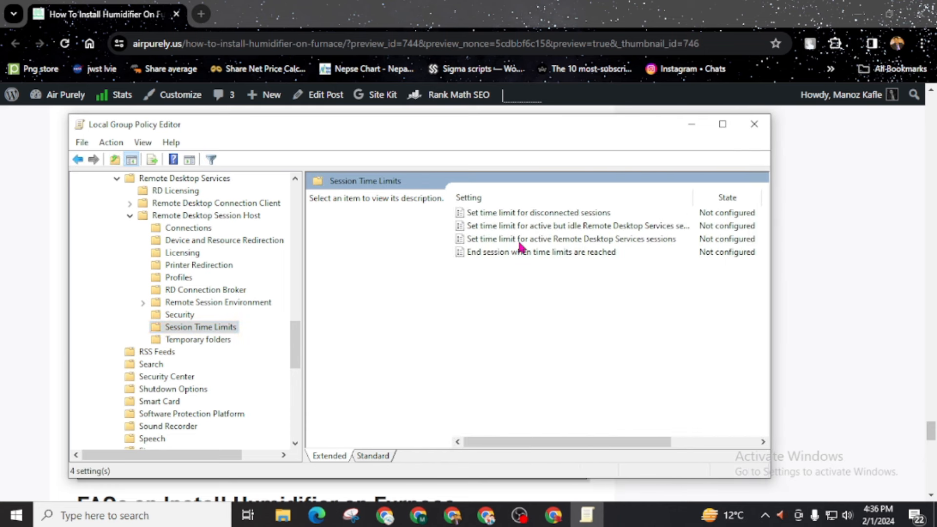
{"action": "mouse_move", "coordinate": [488, 275]}
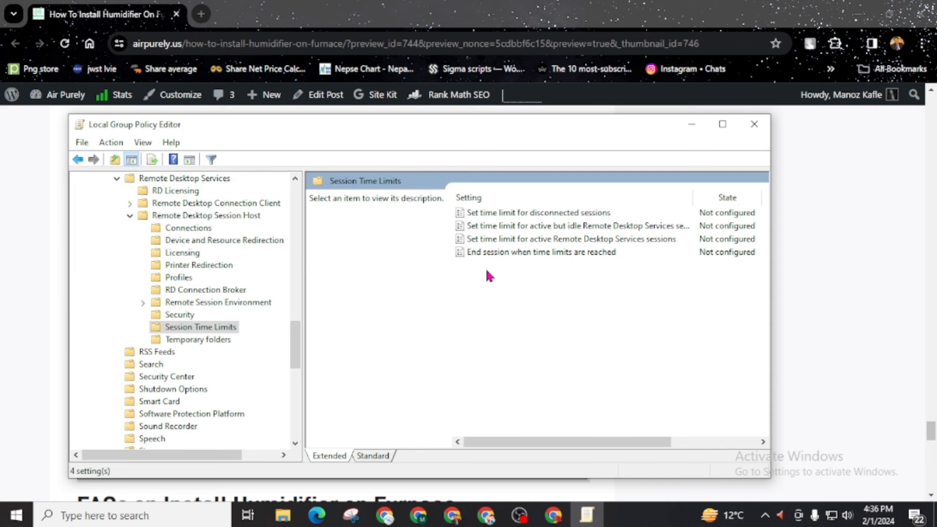
{"action": "mouse_move", "coordinate": [511, 220]}
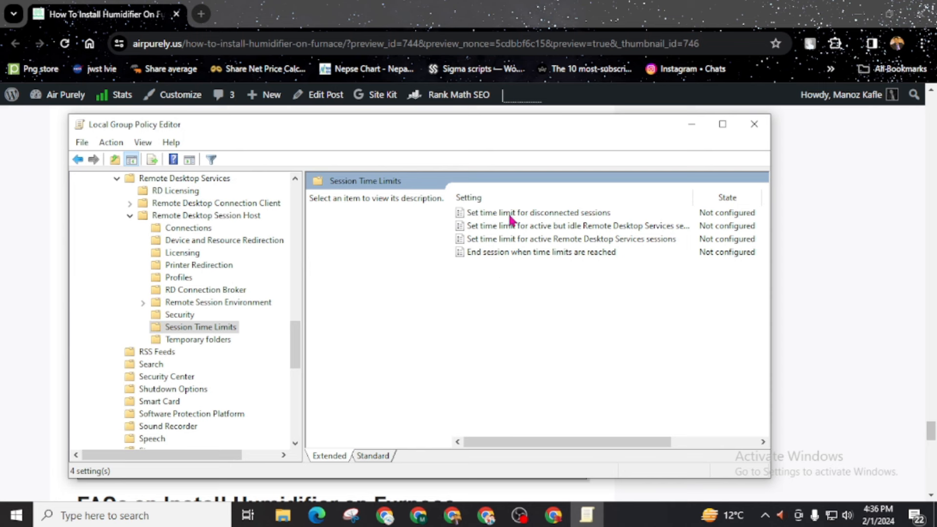
- Edit the active sessions time limit policy to enable it at Never
{"action": "left_click", "coordinate": [569, 238]}
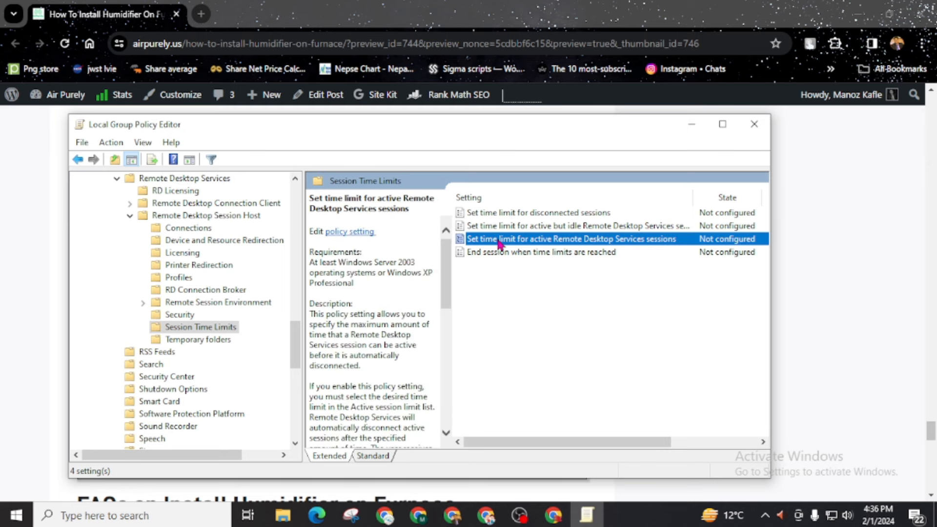
{"action": "right_click", "coordinate": [570, 238]}
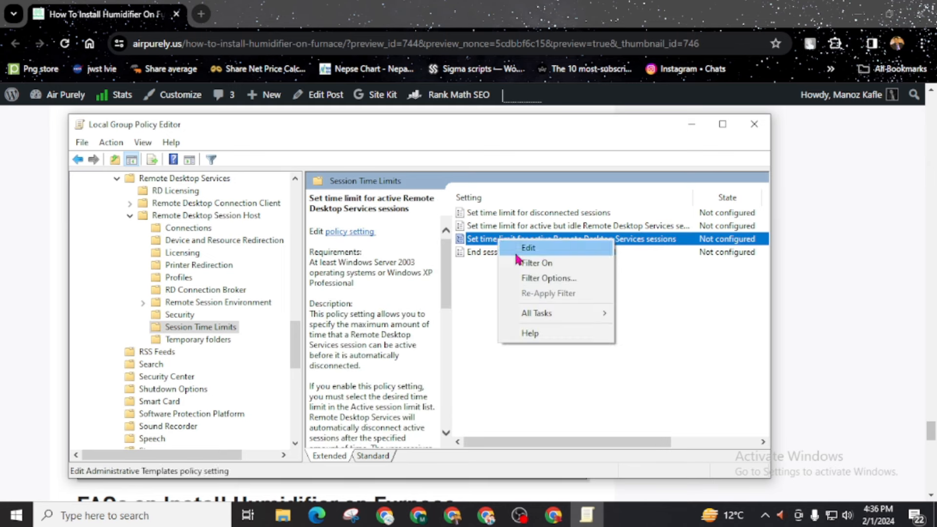
{"action": "left_click", "coordinate": [527, 247]}
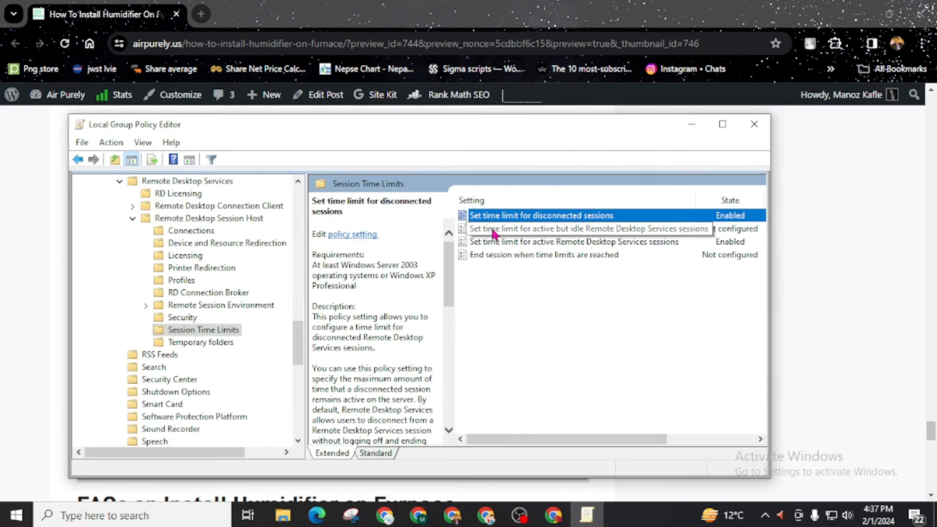
- Enable the idle-session and end-session policies, then minimize the editor
{"action": "double_click", "coordinate": [589, 228]}
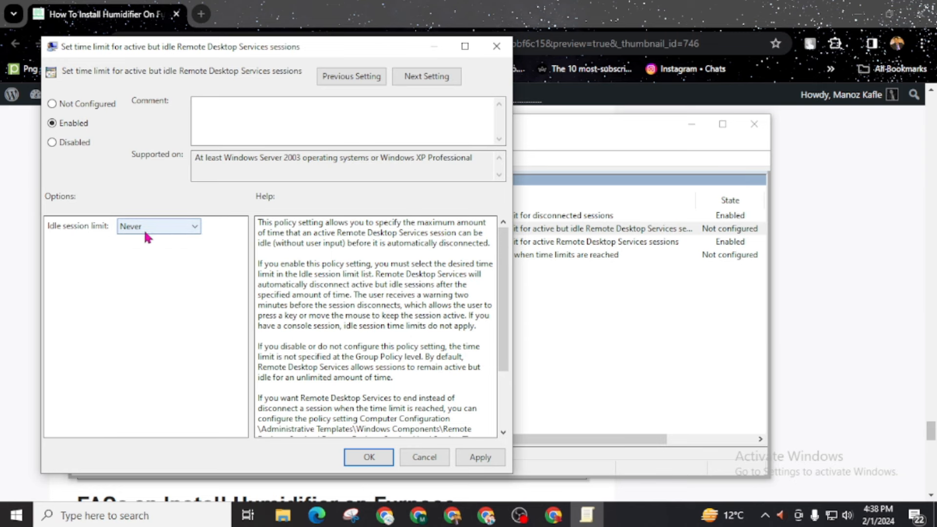
{"action": "right_click", "coordinate": [544, 253]}
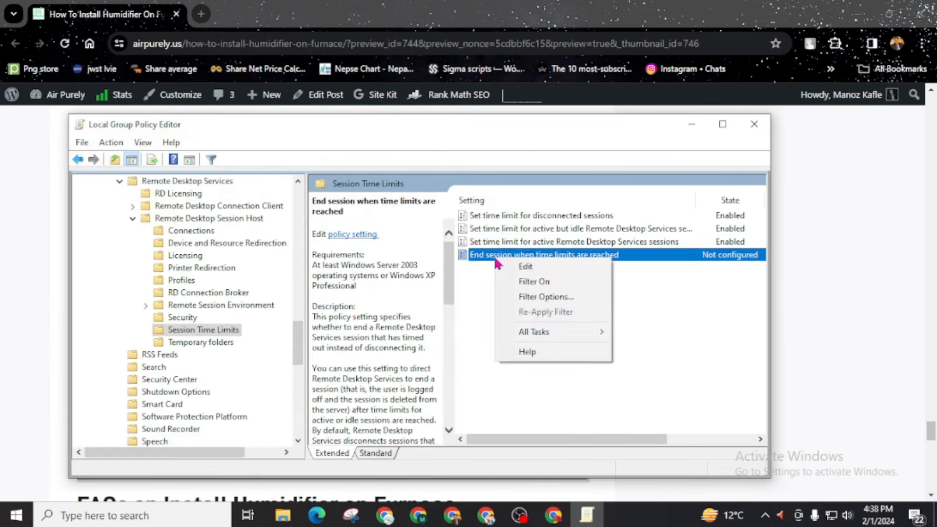
{"action": "left_click", "coordinate": [524, 266]}
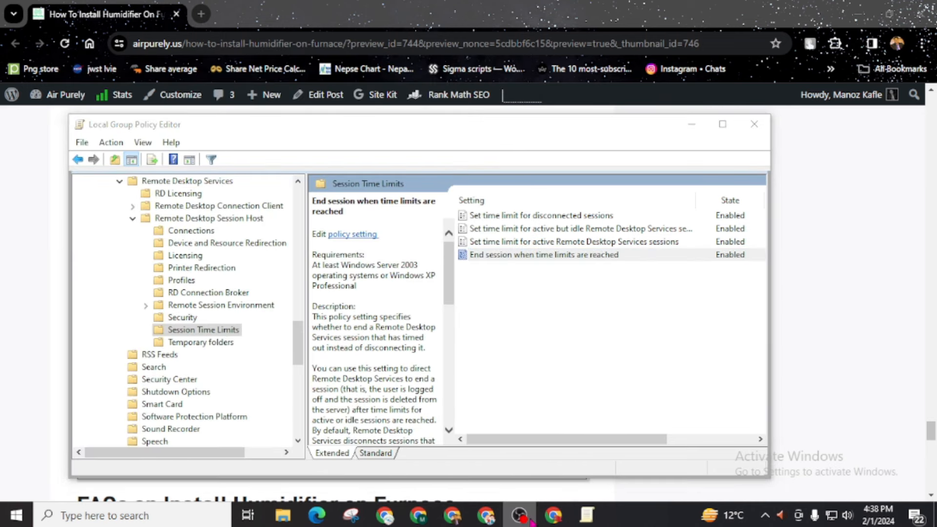
{"action": "mouse_move", "coordinate": [691, 124]}
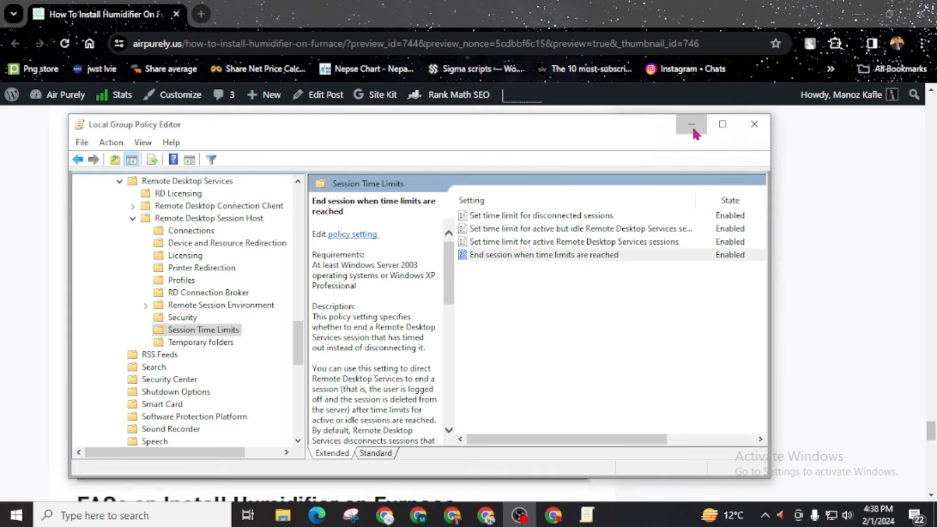
{"action": "left_click", "coordinate": [692, 124]}
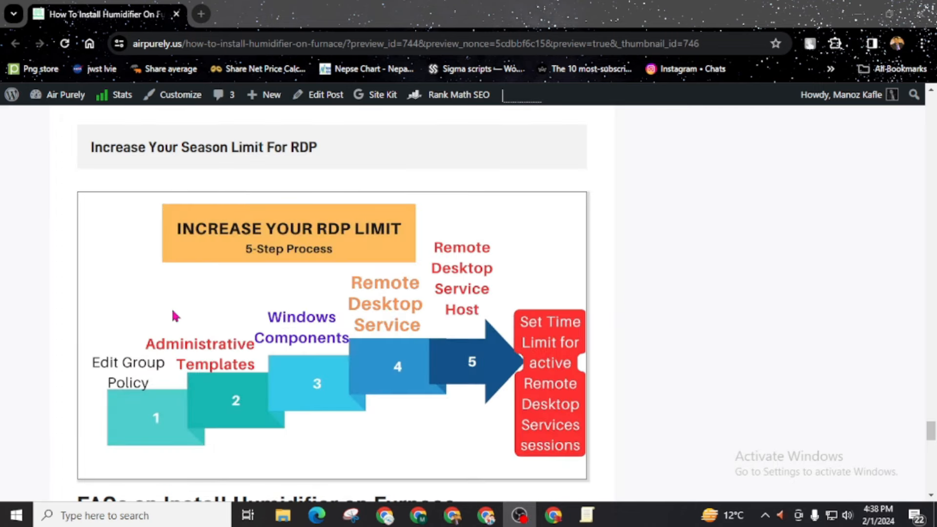